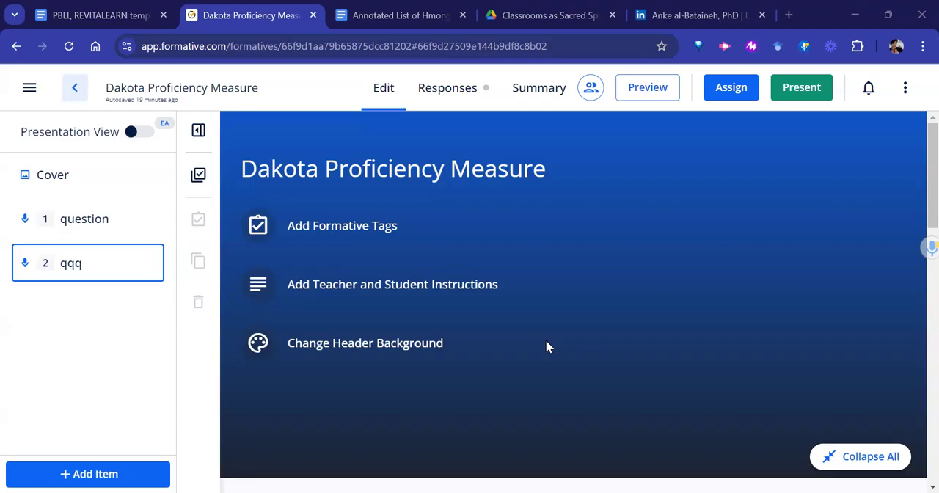
Scroll down to question 2 and its attached ACTFL Proficiency Level Rubric.
scroll(down, 3)
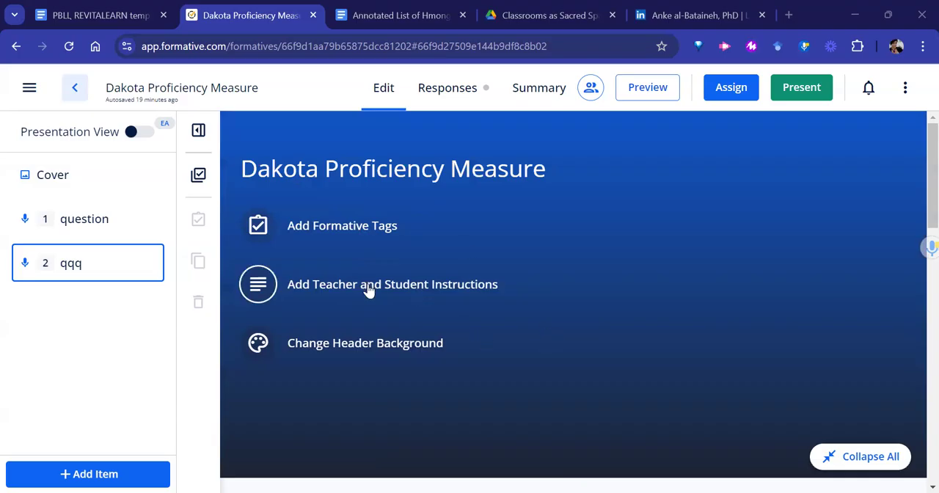
mouse_move(463, 431)
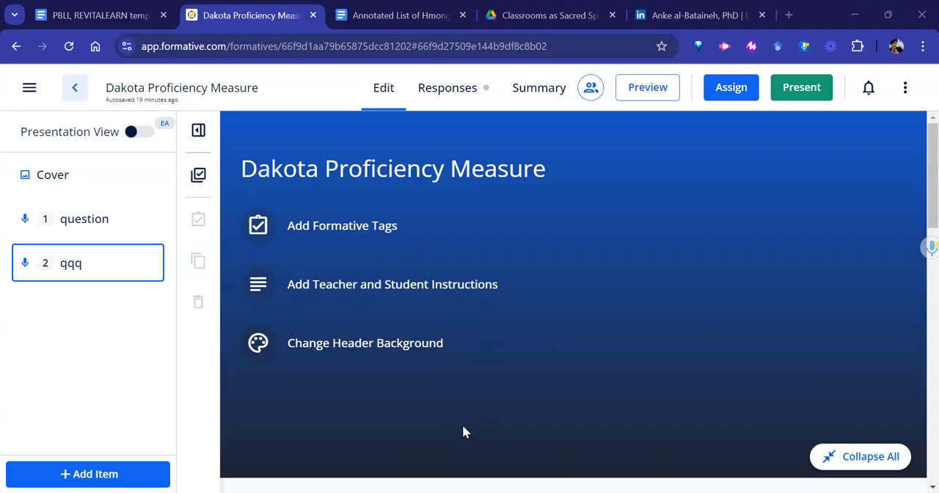
scroll(down, 3)
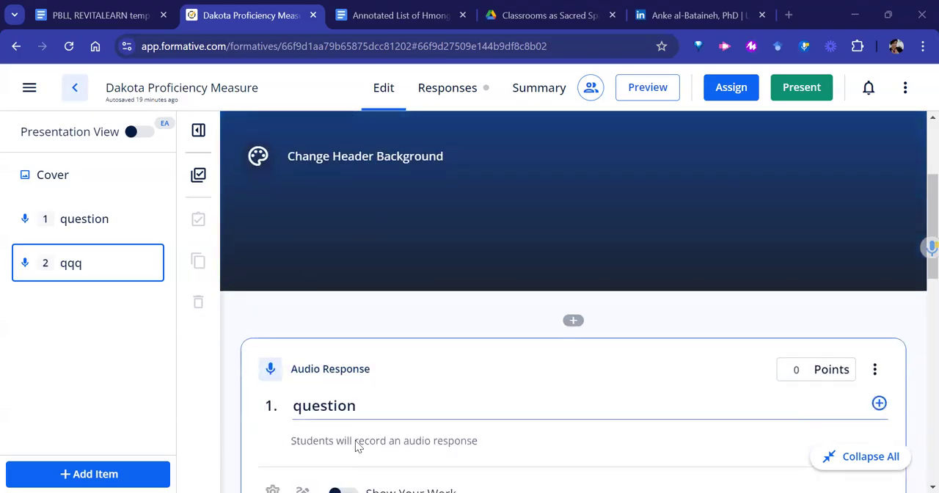
scroll(down, 3)
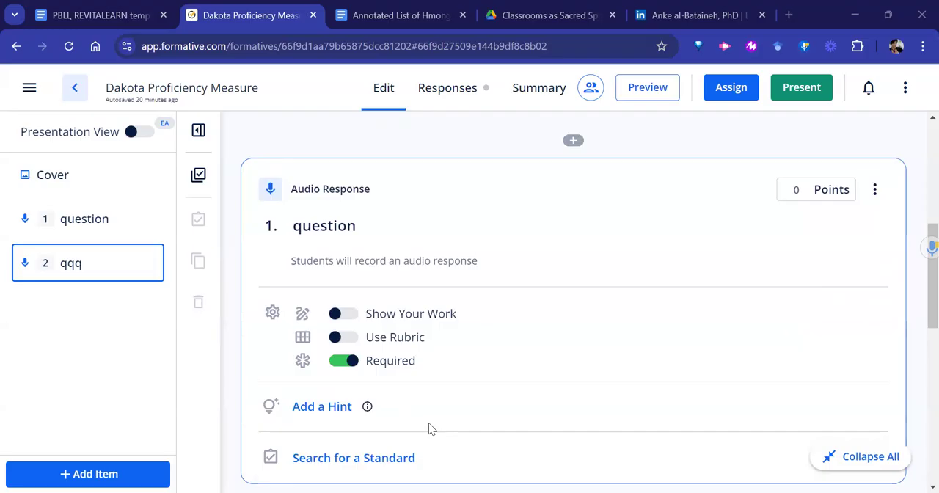
mouse_move(318, 337)
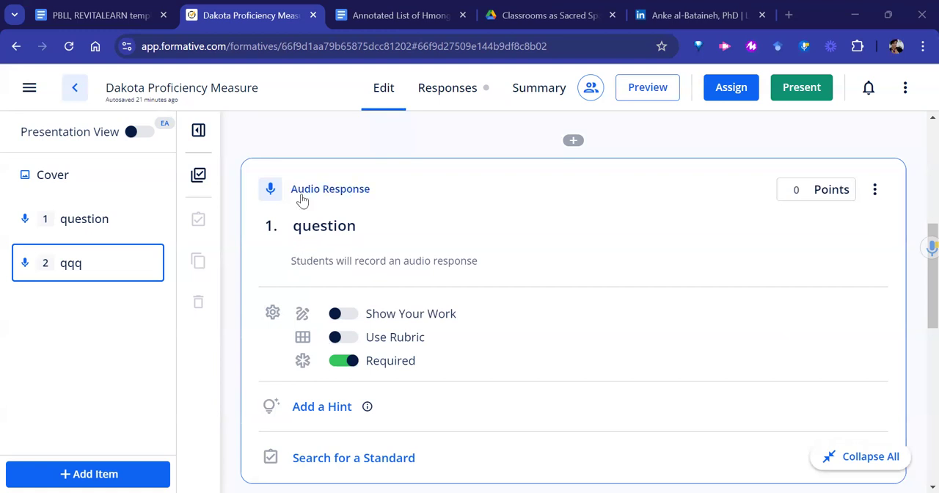
mouse_move(759, 243)
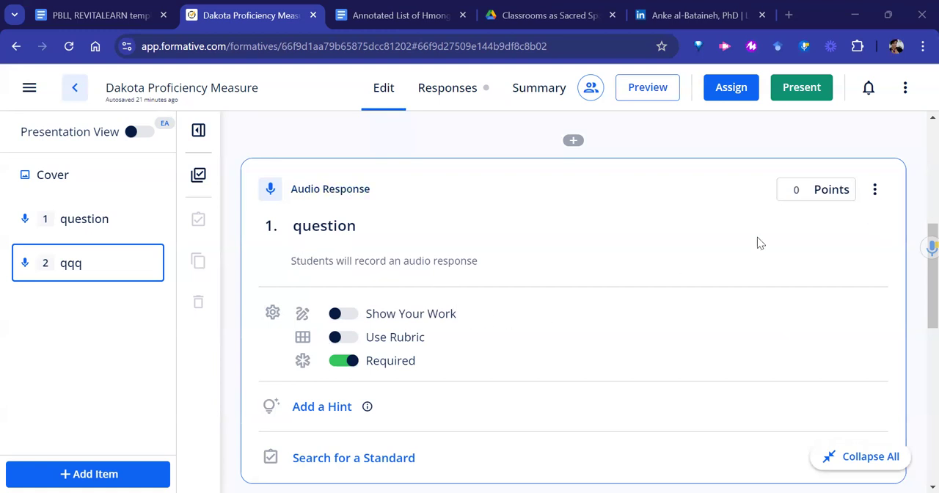
mouse_move(836, 246)
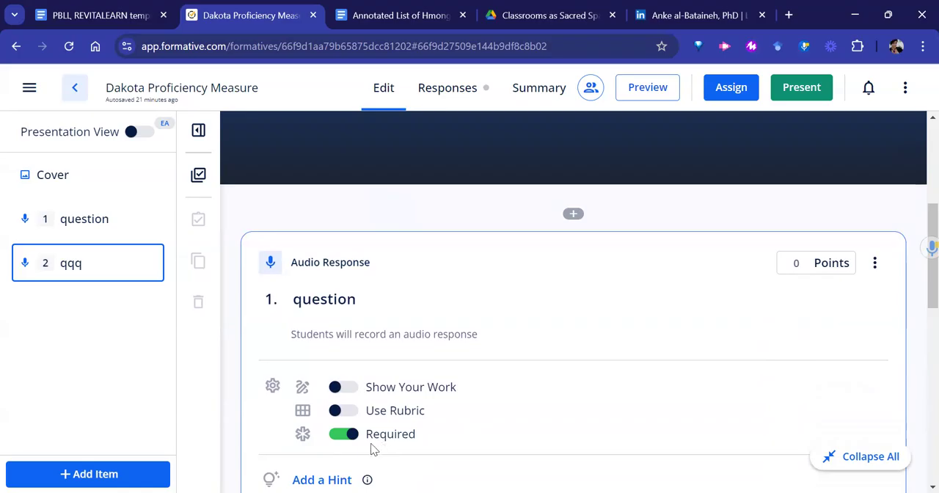
mouse_move(408, 452)
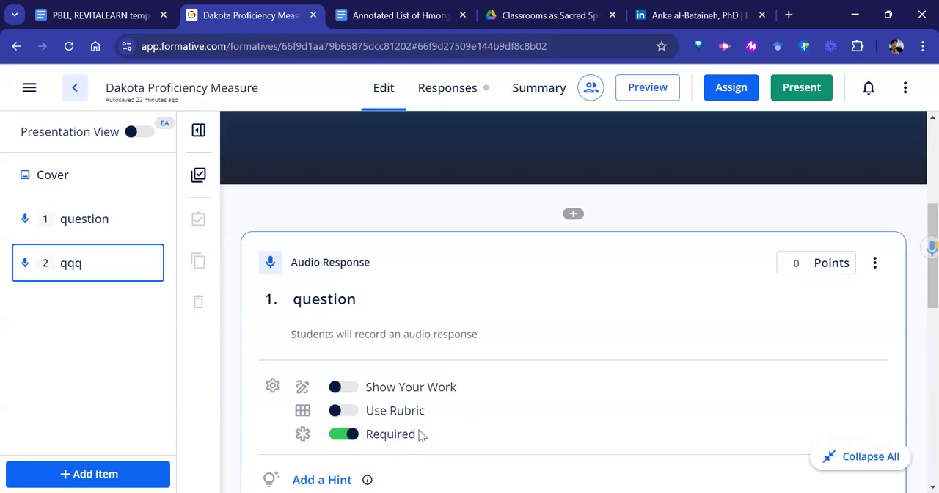
mouse_move(523, 274)
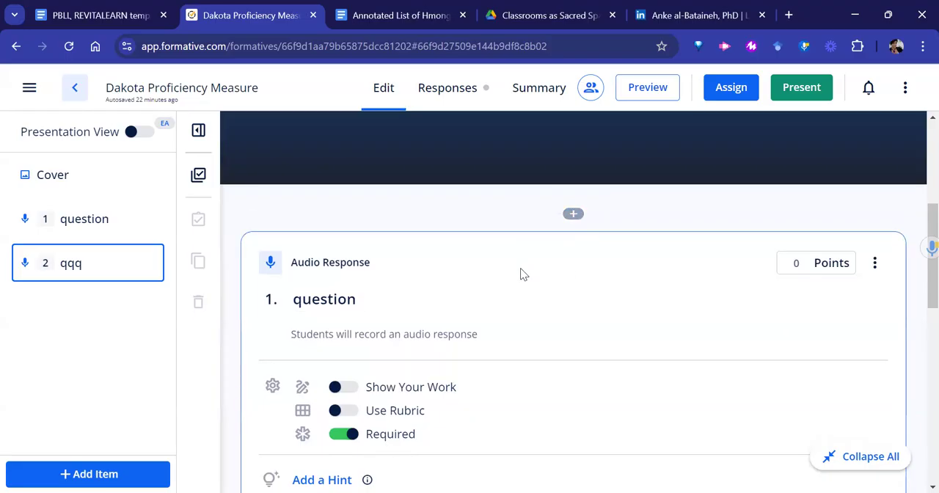
mouse_move(311, 286)
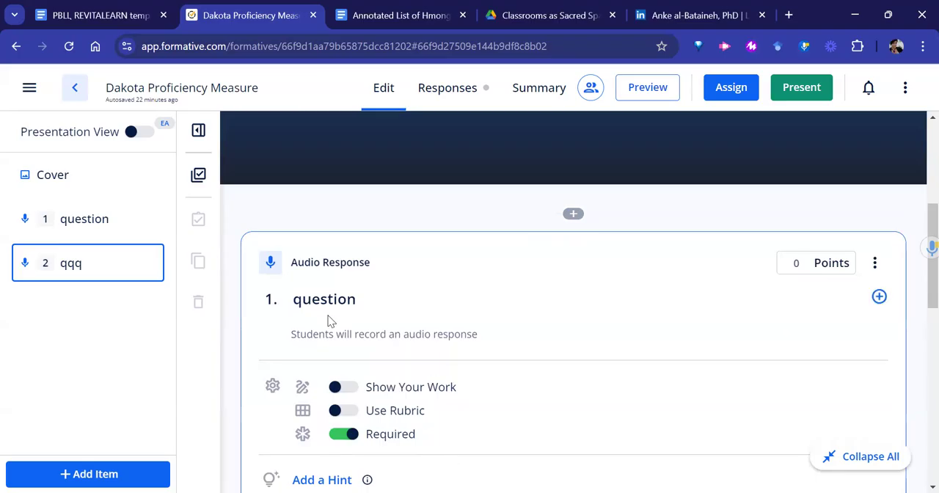
mouse_move(416, 466)
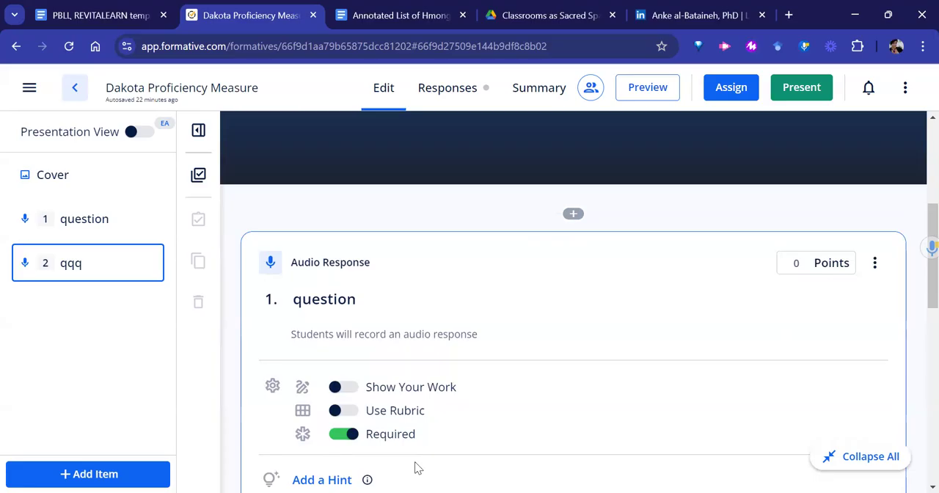
mouse_move(433, 405)
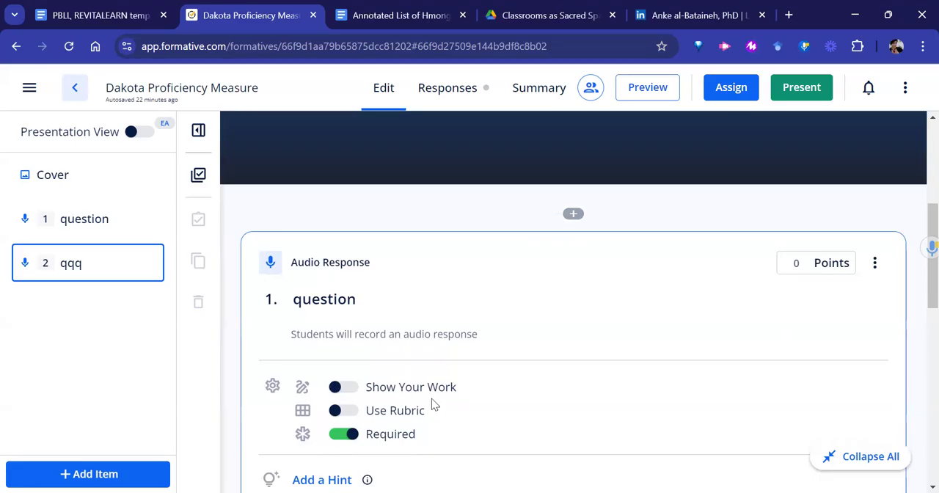
mouse_move(498, 423)
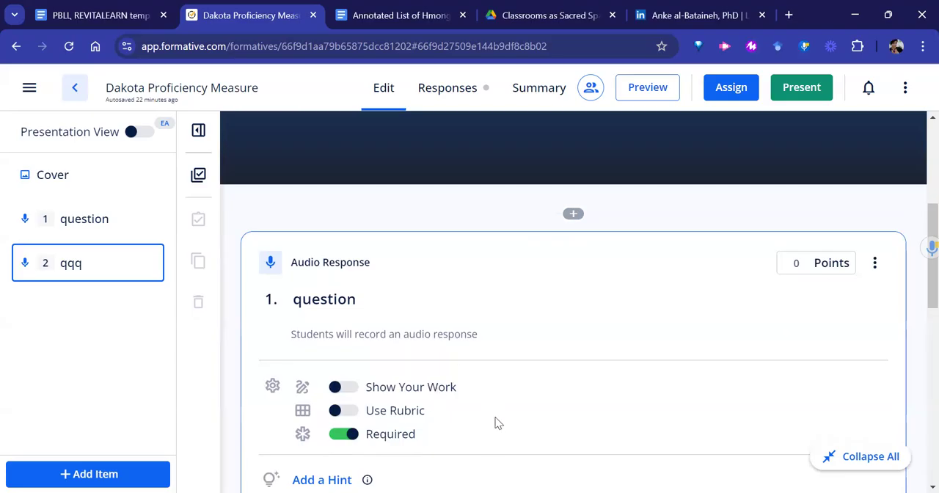
mouse_move(396, 345)
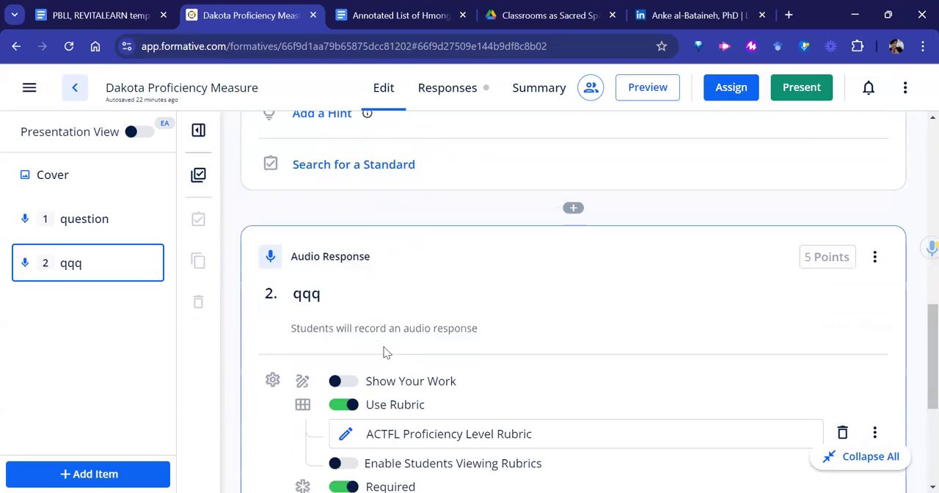
scroll(down, 3)
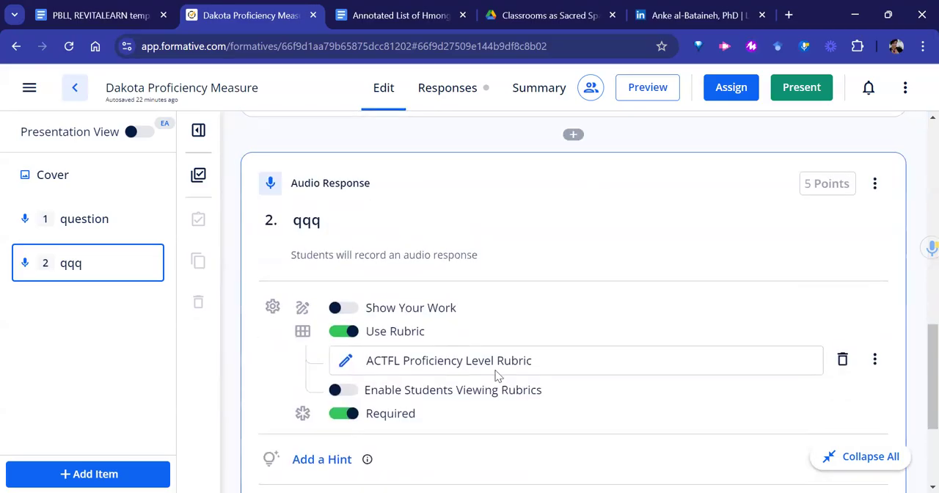
mouse_move(477, 373)
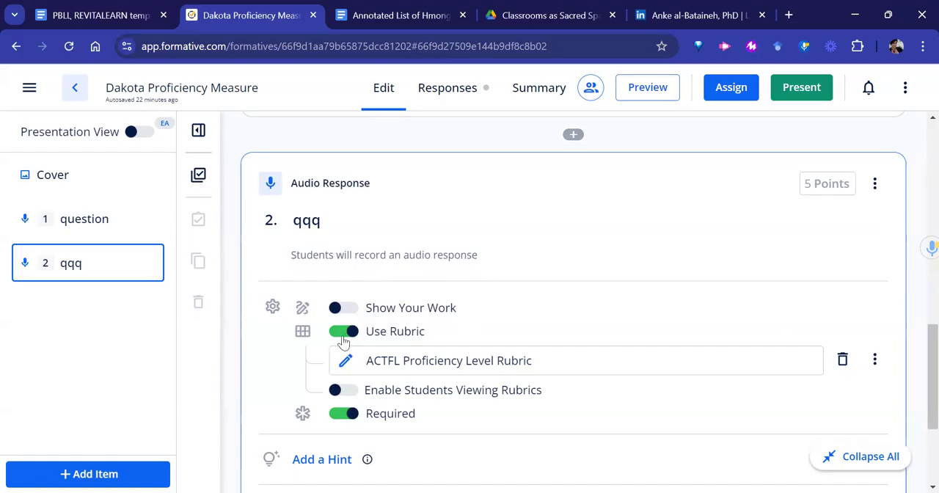
mouse_move(355, 396)
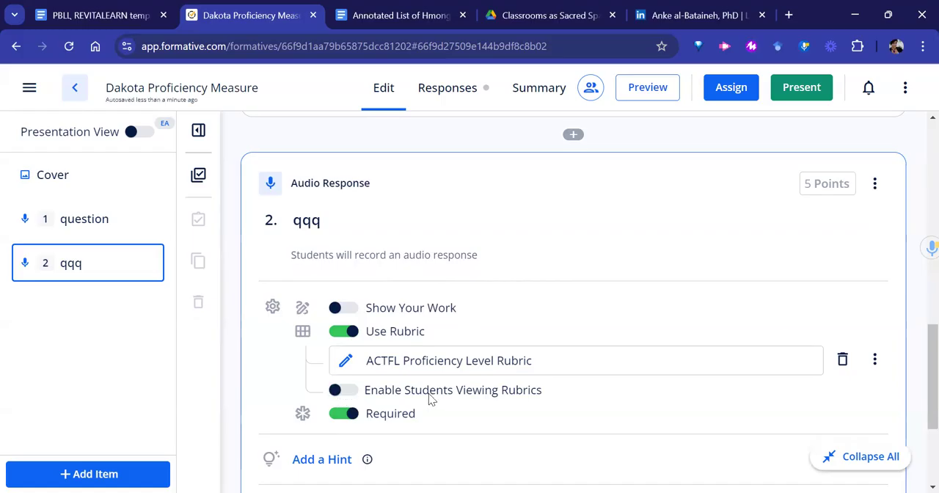
mouse_move(533, 408)
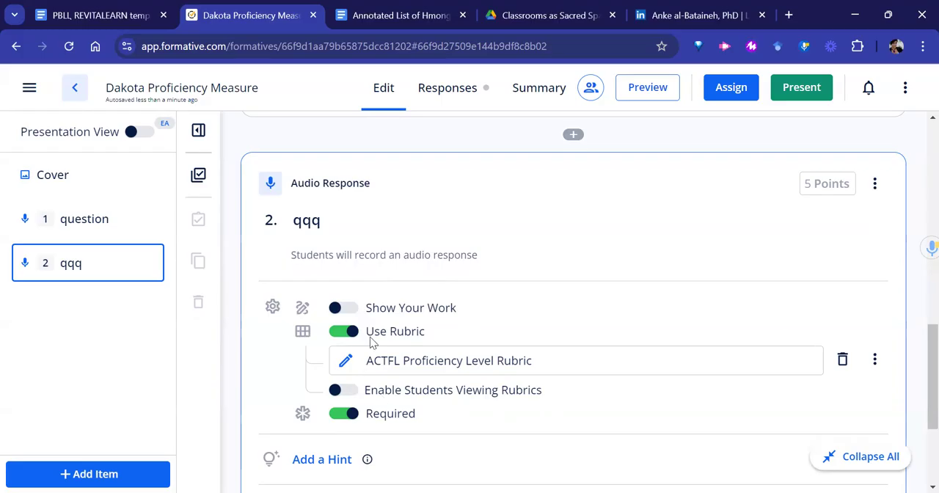
mouse_move(349, 399)
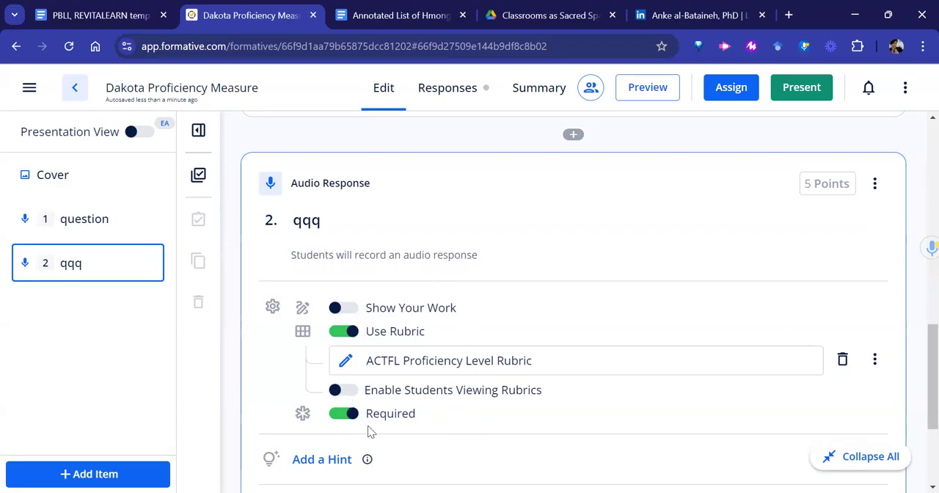
mouse_move(449, 366)
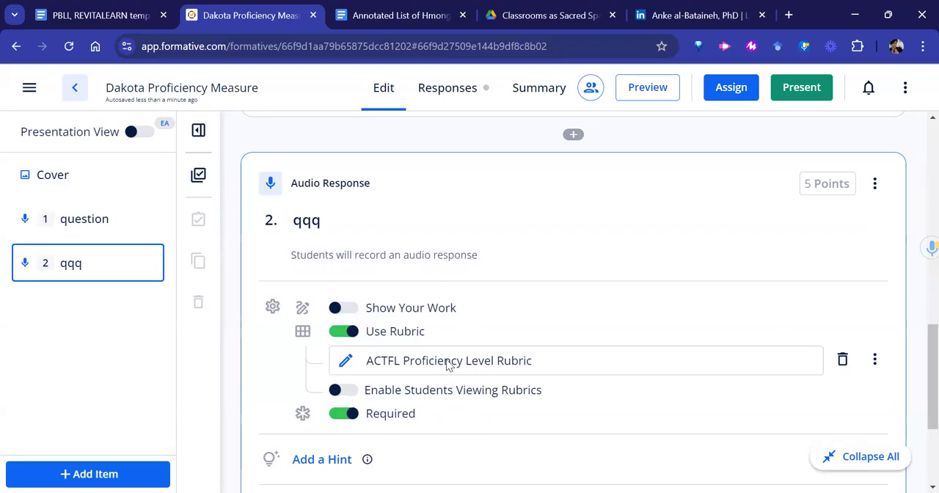
mouse_move(504, 370)
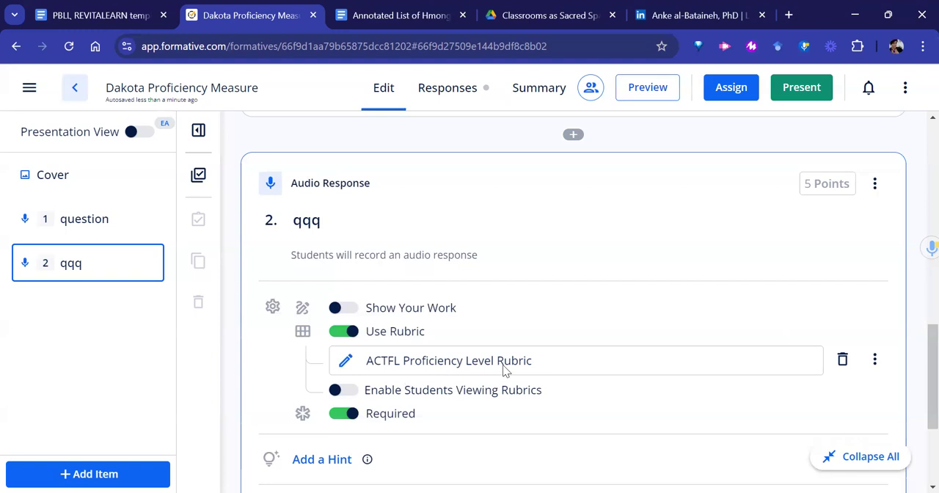
mouse_move(564, 373)
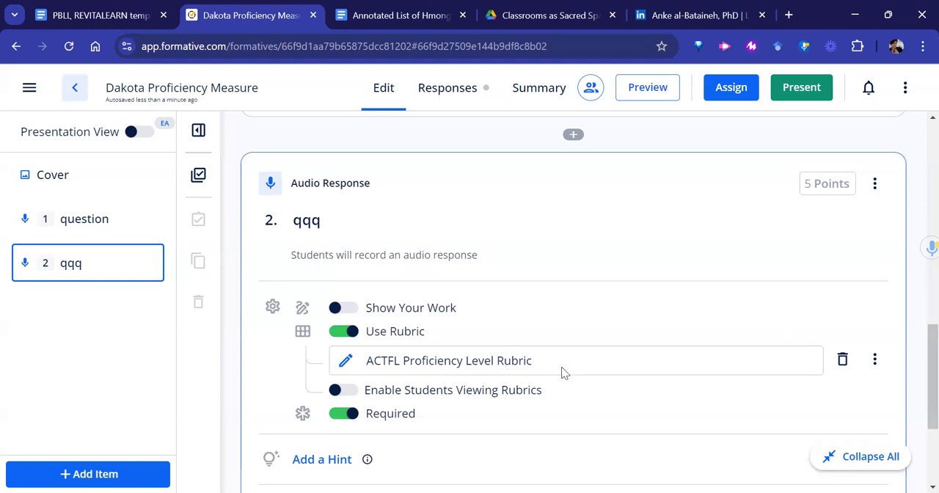
mouse_move(354, 368)
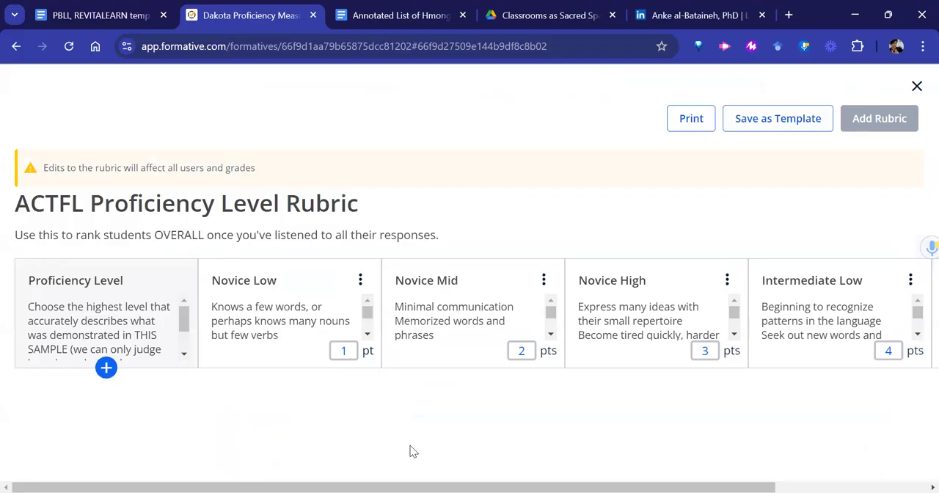
mouse_move(109, 301)
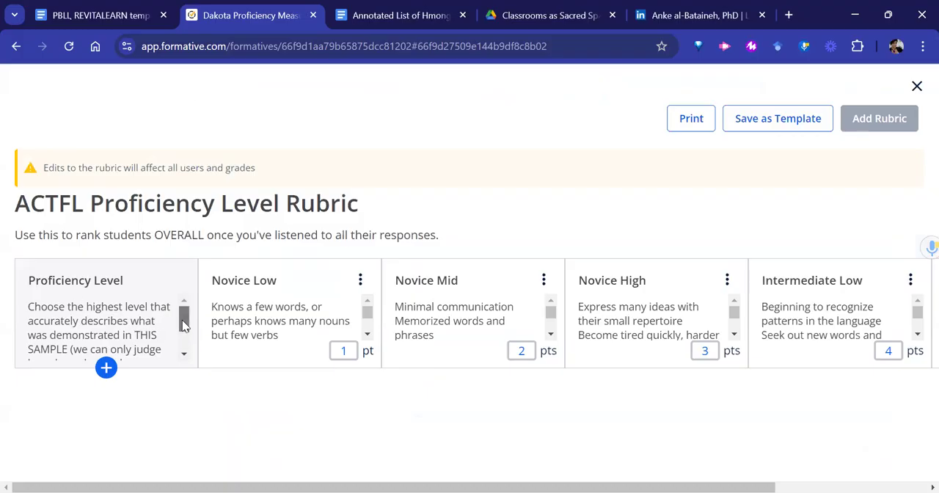
Add the rubric descriptor 'Not able to participate in a true conversation'.
scroll(down, 3)
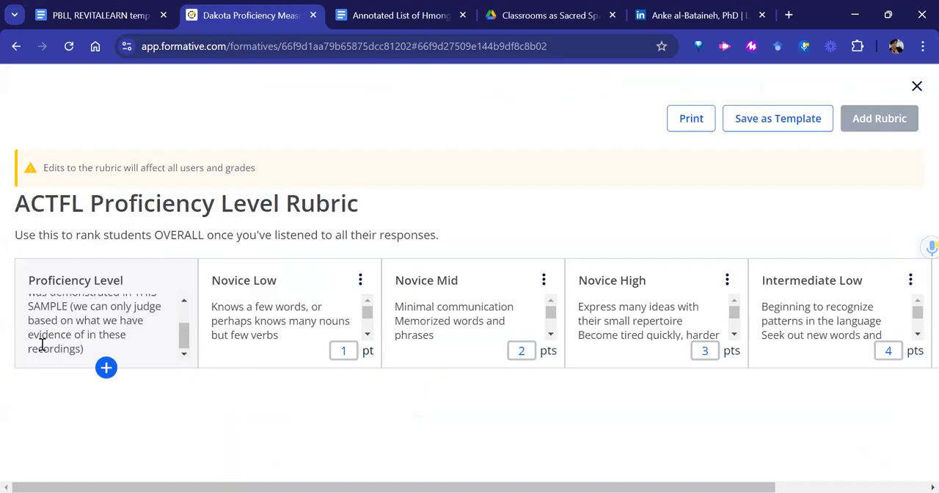
mouse_move(229, 316)
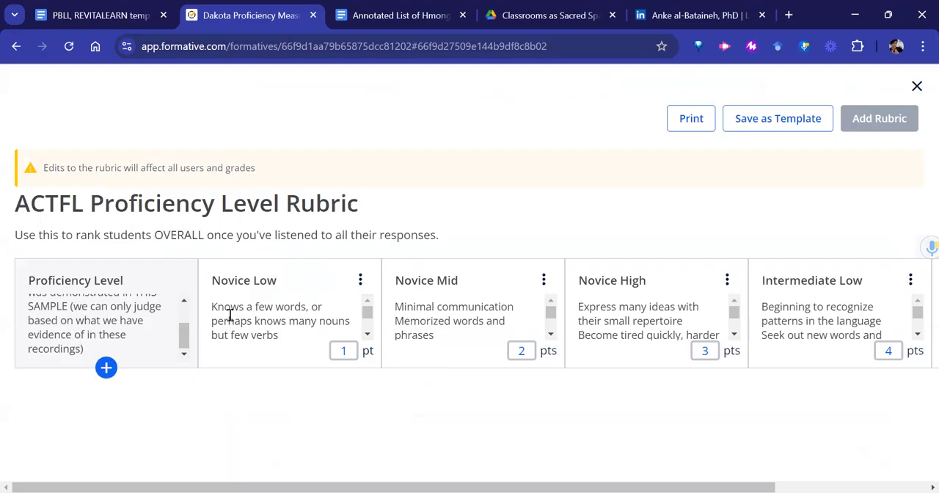
mouse_move(463, 278)
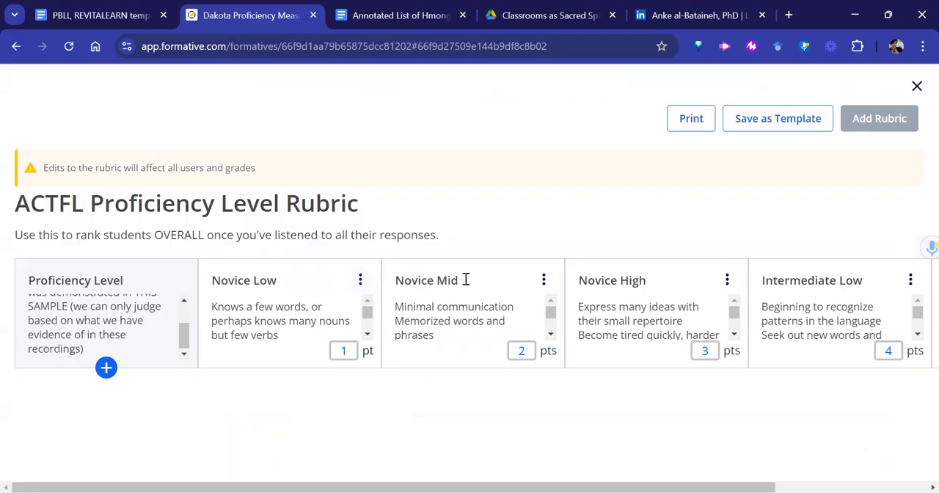
mouse_move(895, 302)
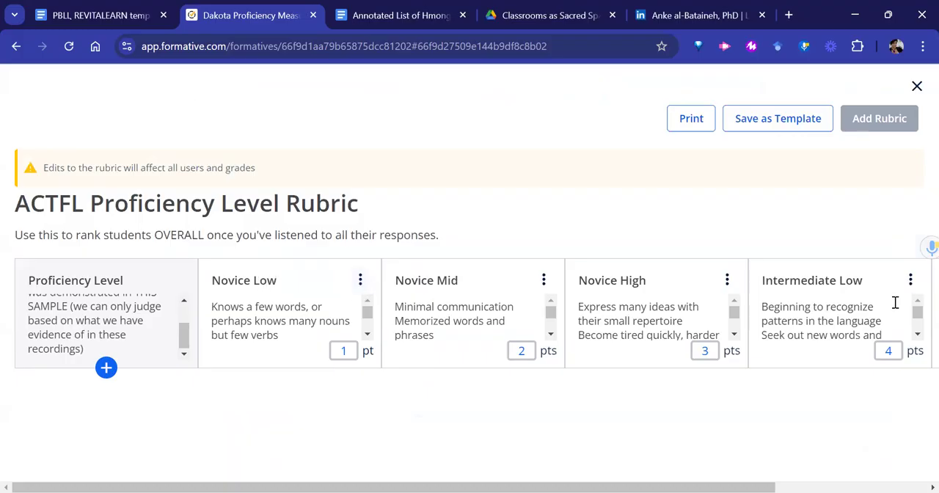
scroll(right, 3)
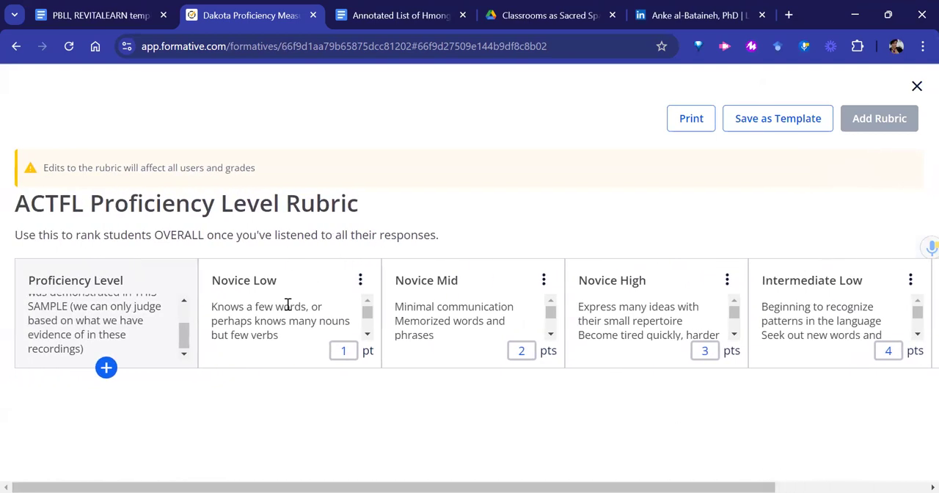
text(Not able to participate in a true conversation)
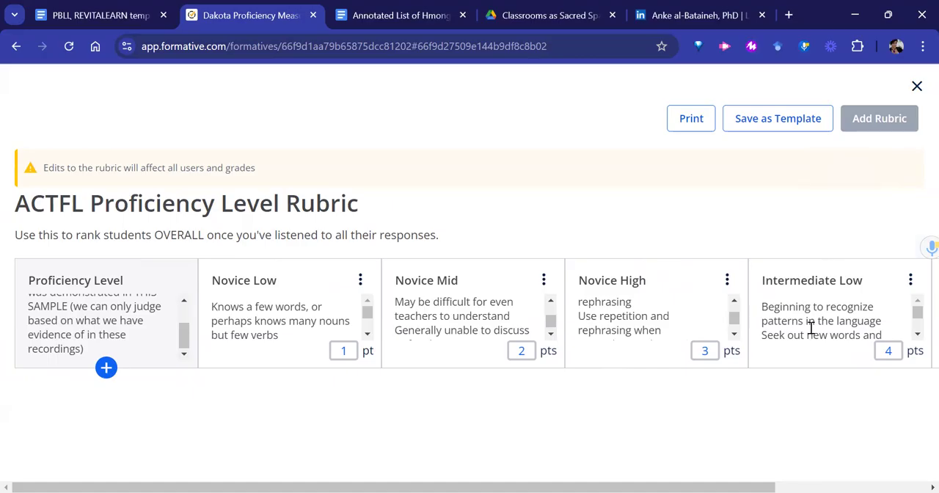
Switch to the Annotated List of Hmong Proficiency Levels document and browse its levels.
click(399, 14)
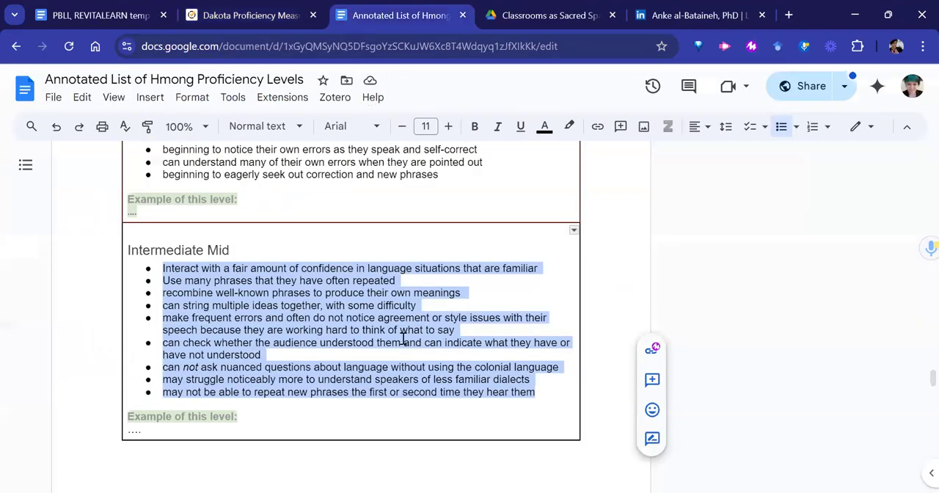
scroll(down, 3)
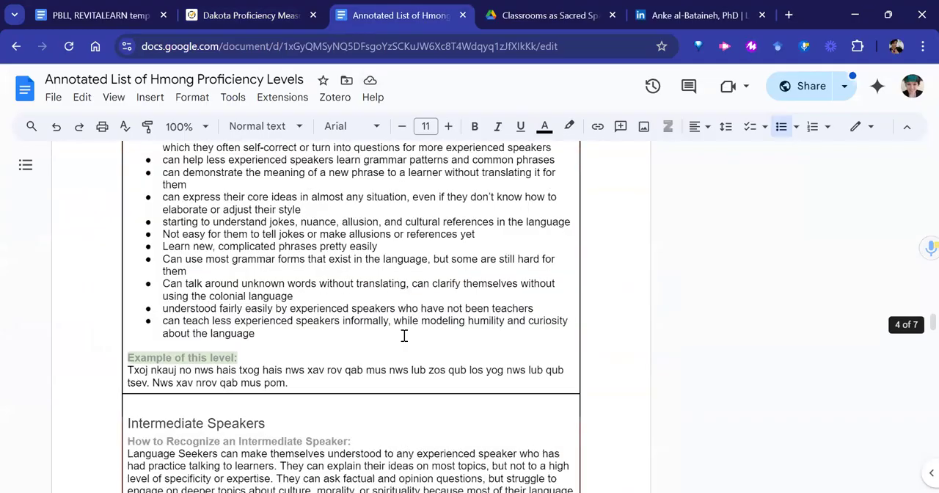
Return to the Formative rubric and review its level columns.
click(250, 14)
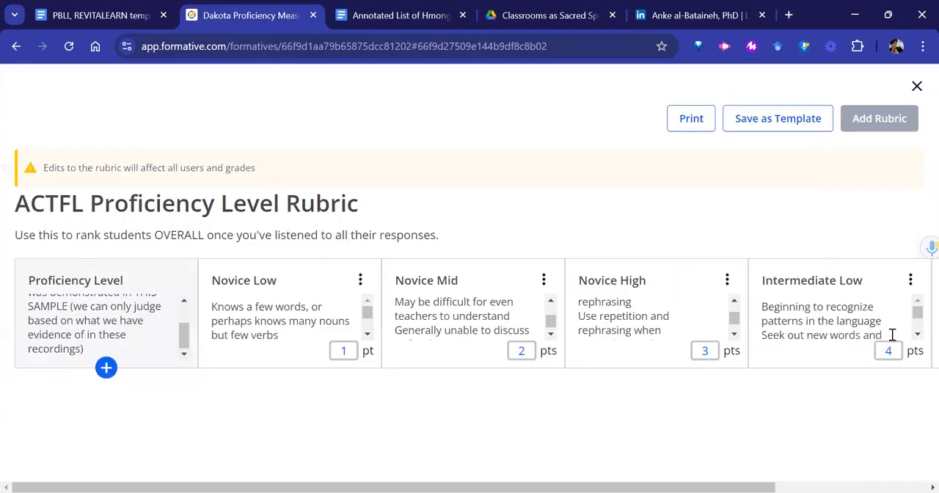
mouse_move(351, 367)
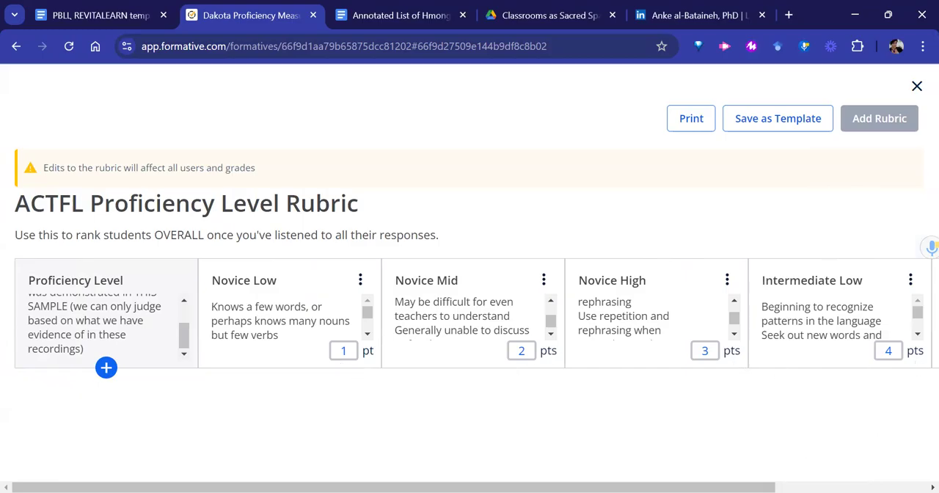
scroll(right, 3)
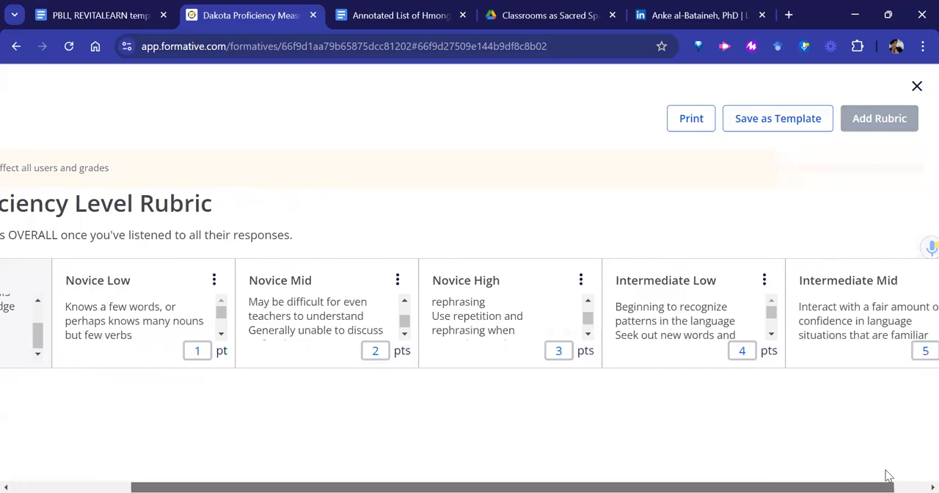
scroll(left, 3)
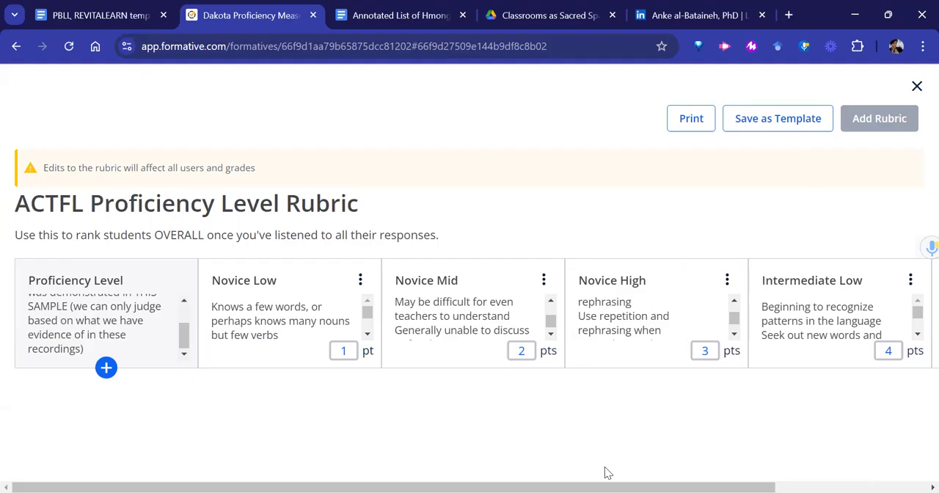
mouse_move(66, 237)
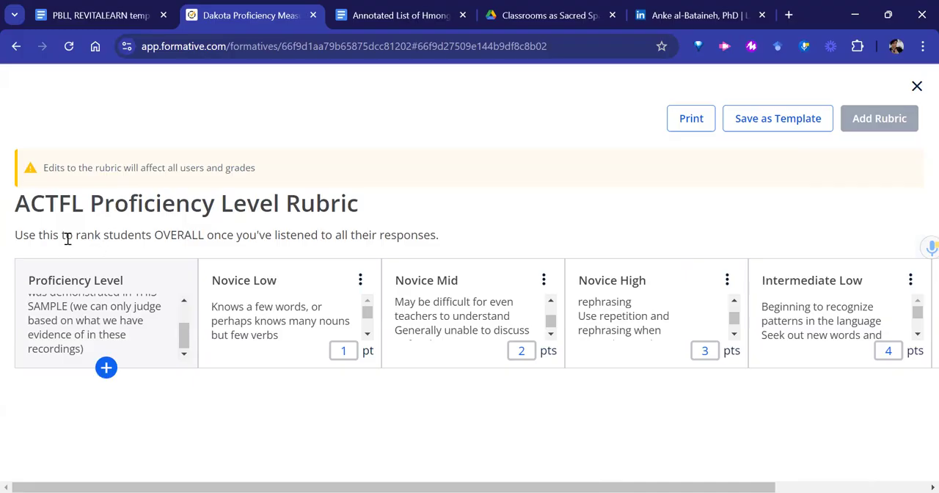
mouse_move(202, 249)
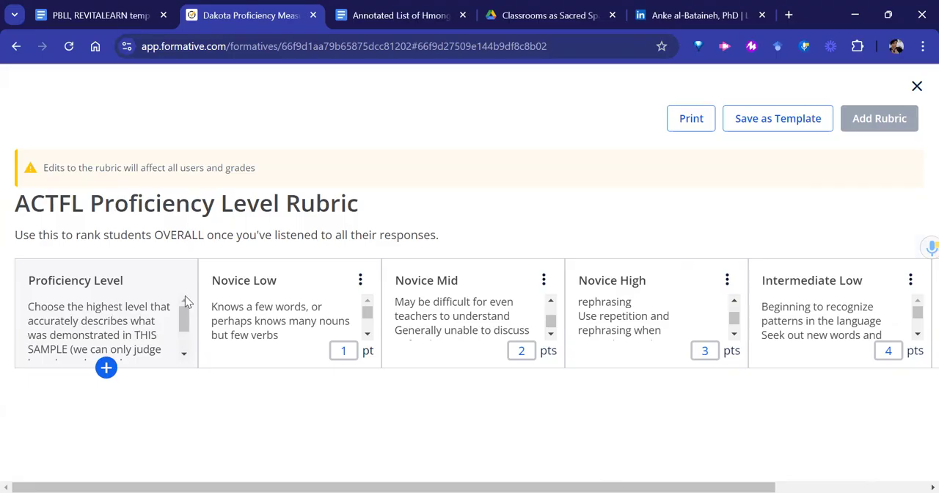
mouse_move(331, 326)
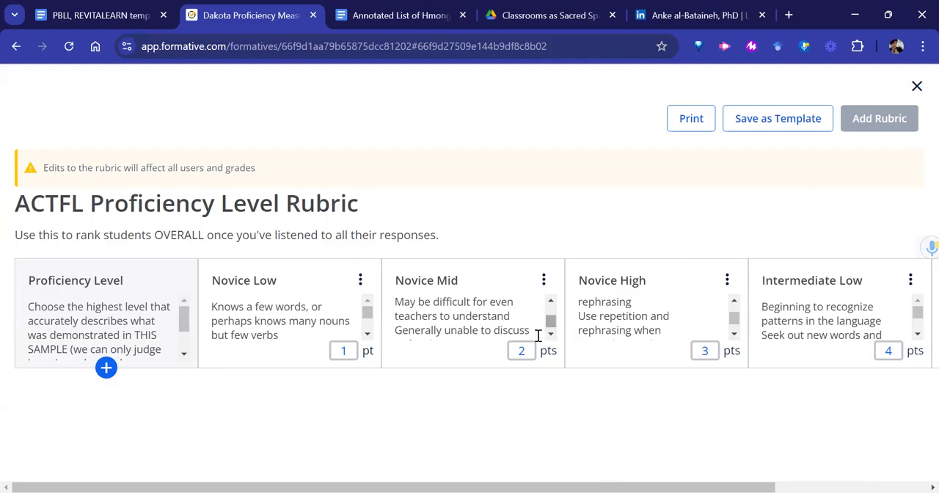
mouse_move(842, 305)
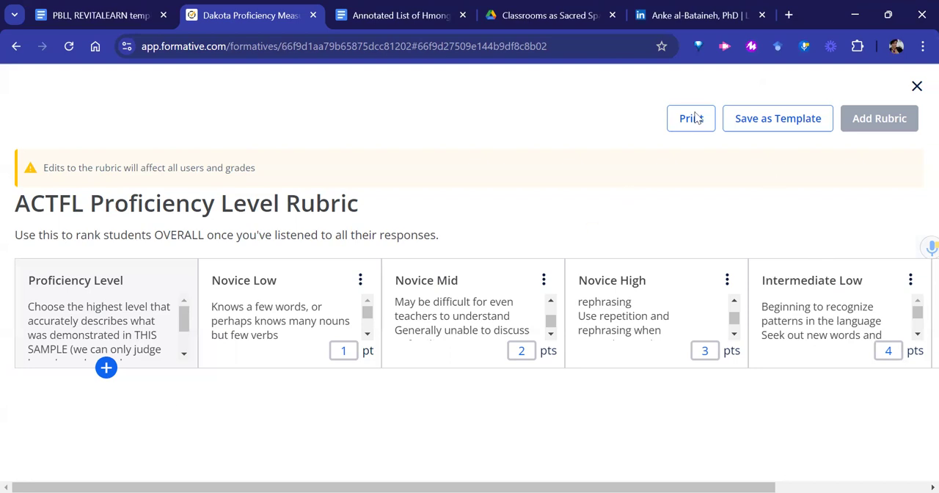
mouse_move(220, 311)
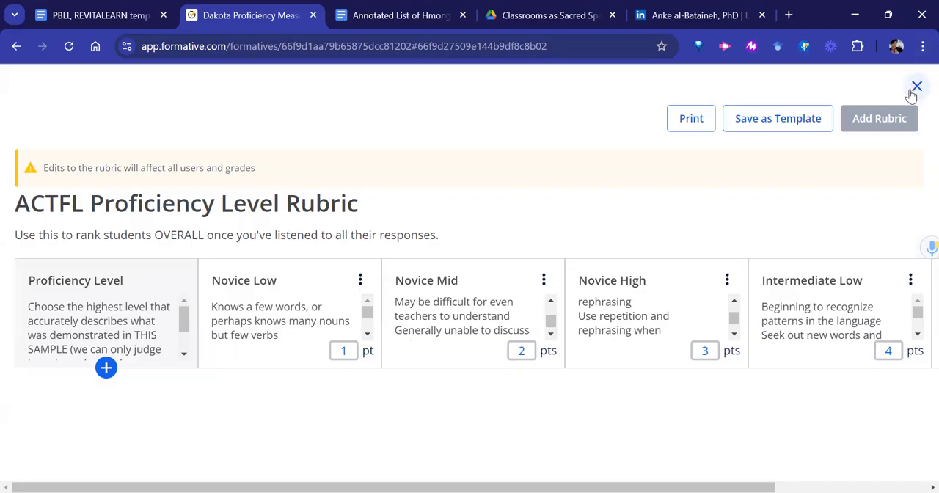
Close the rubric and review question 2's settings with rubric hidden from students.
click(915, 87)
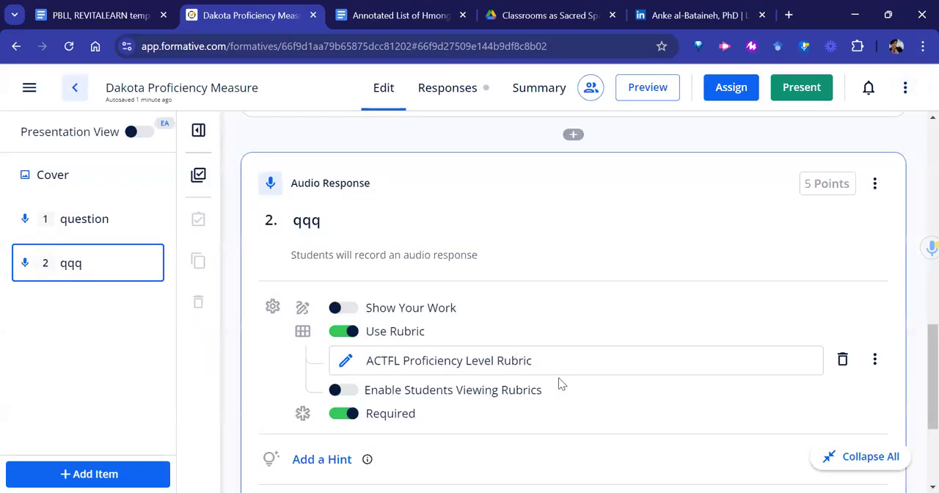
scroll(down, 3)
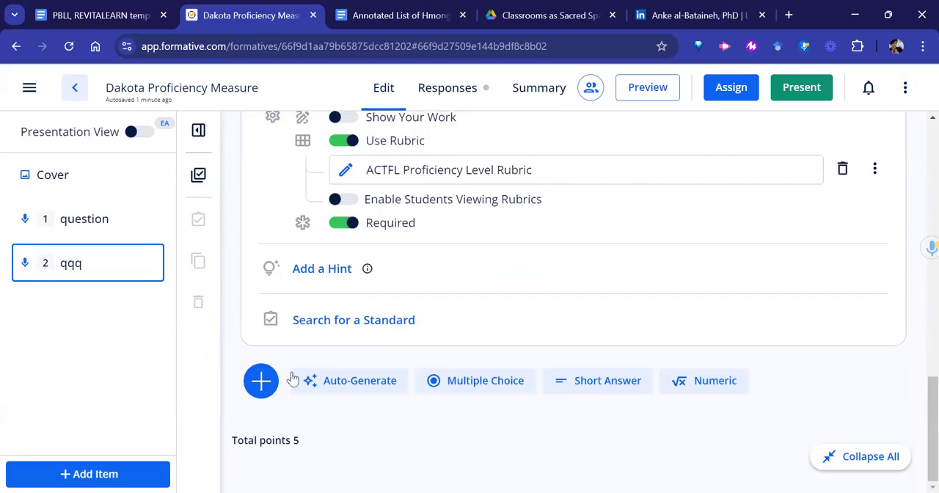
scroll(down, 3)
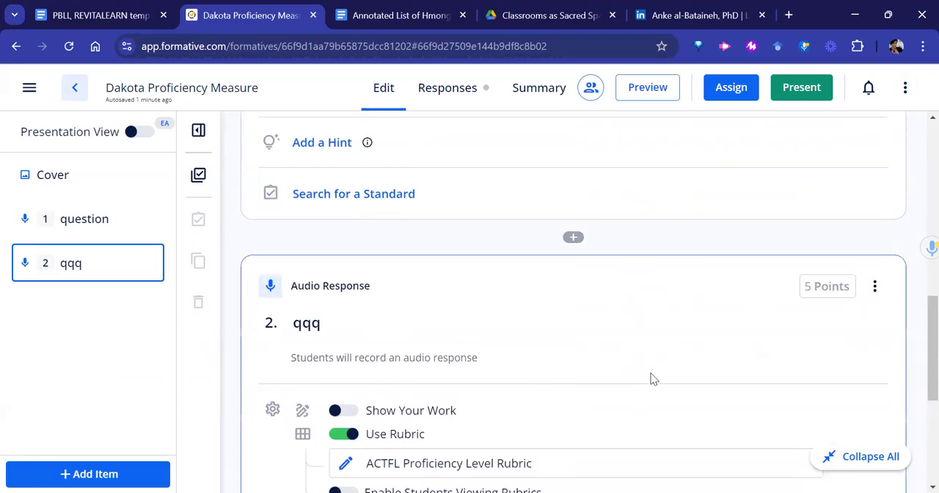
mouse_move(328, 452)
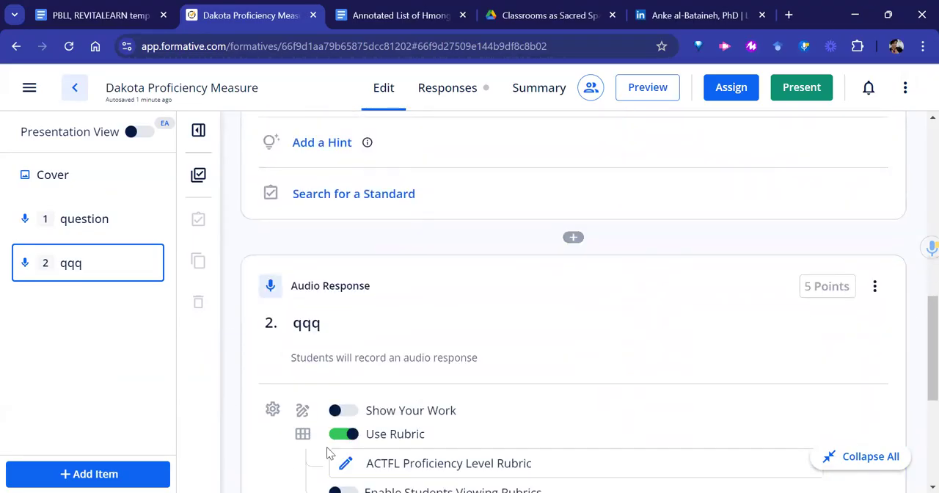
scroll(down, 3)
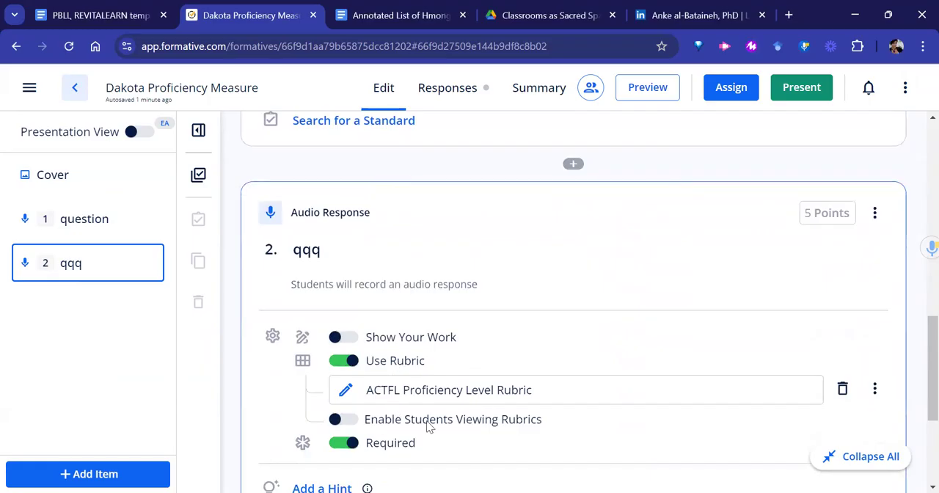
mouse_move(730, 87)
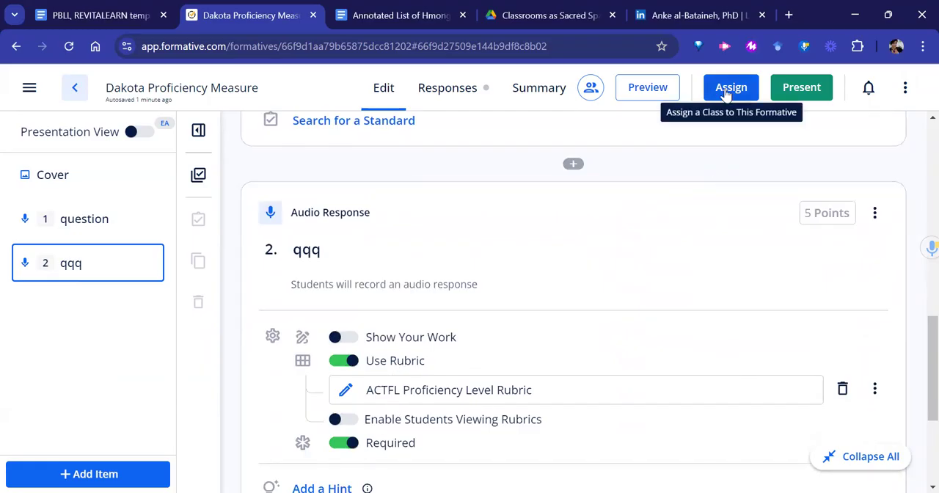
Copy the assessment's student share link from Assign Settings and dismiss the dialog.
click(730, 88)
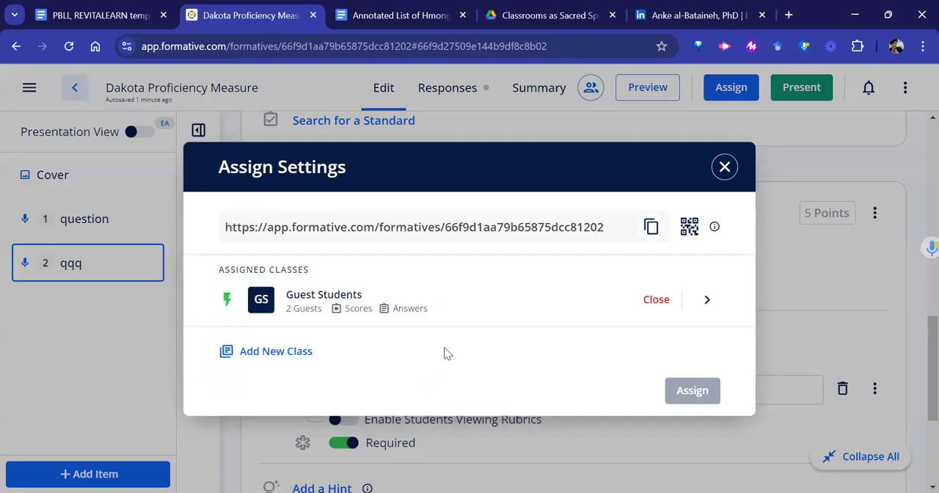
mouse_move(339, 322)
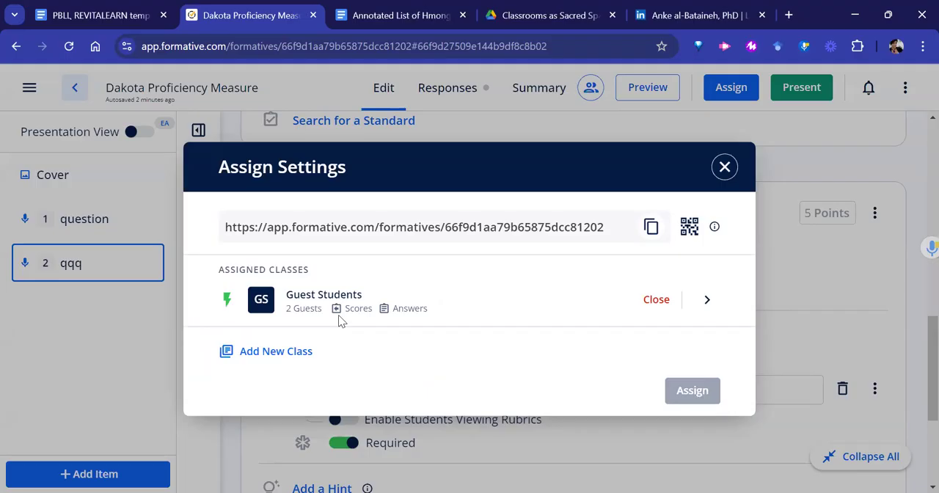
mouse_move(451, 327)
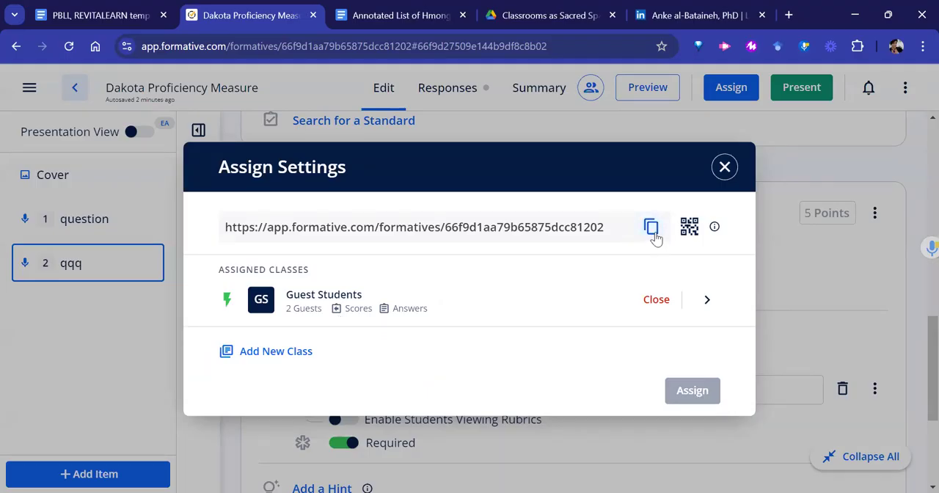
mouse_move(651, 226)
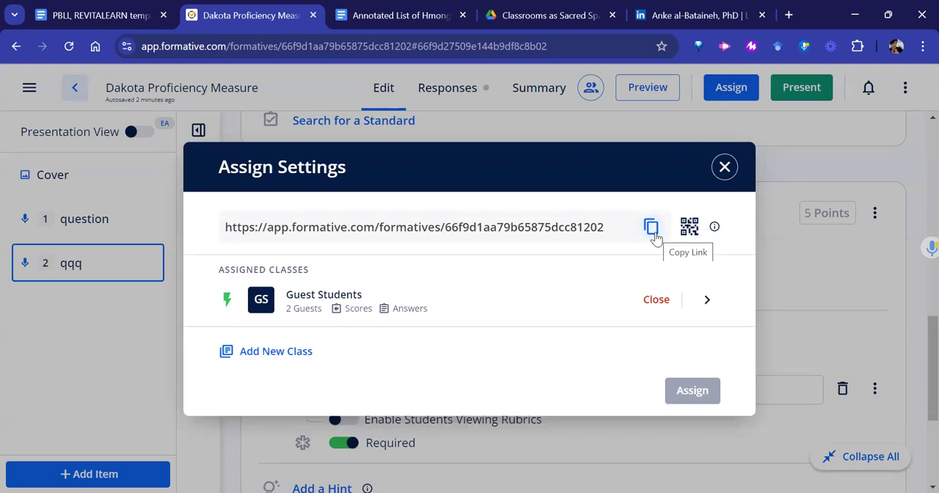
click(652, 226)
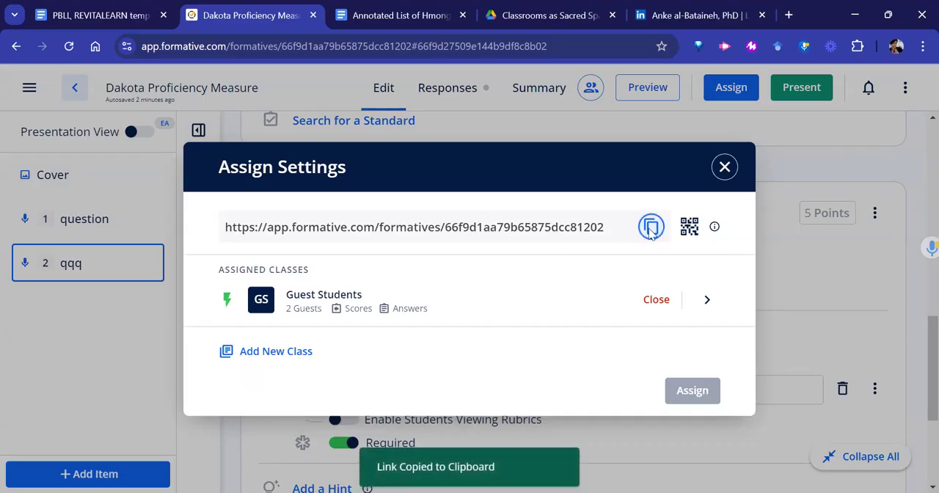
click(651, 226)
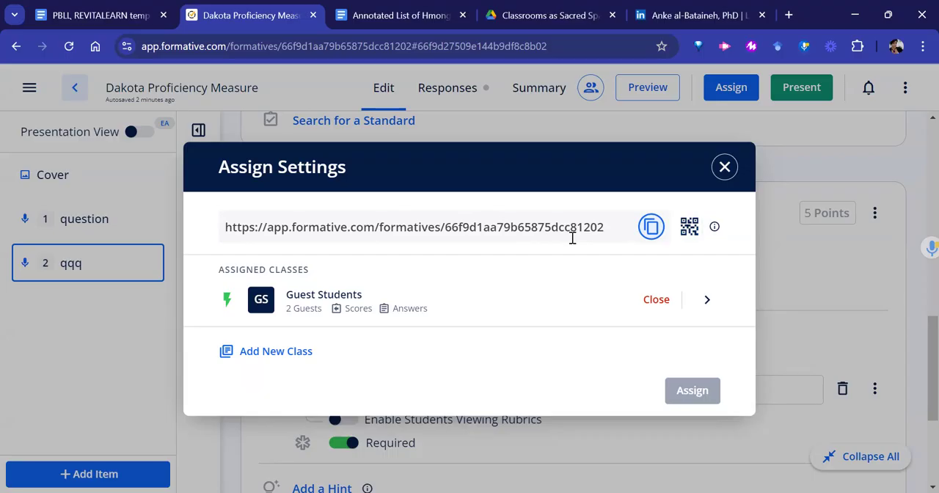
mouse_move(765, 182)
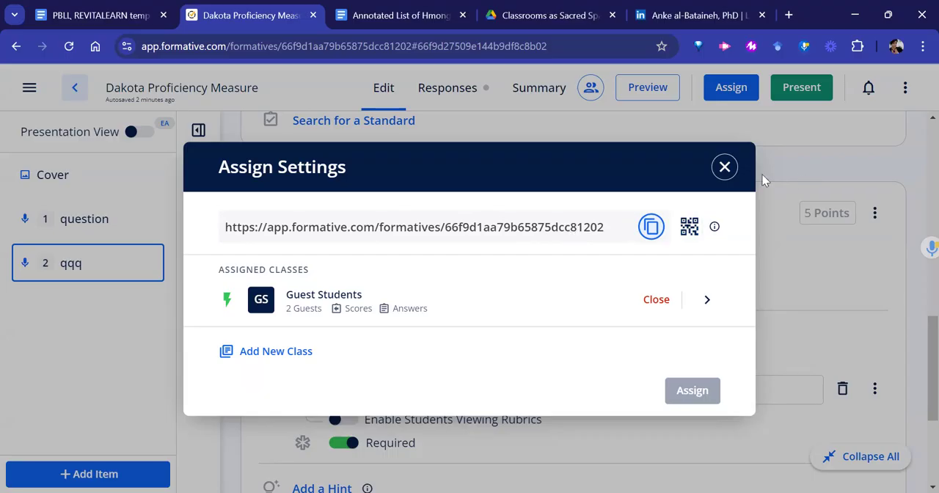
click(725, 167)
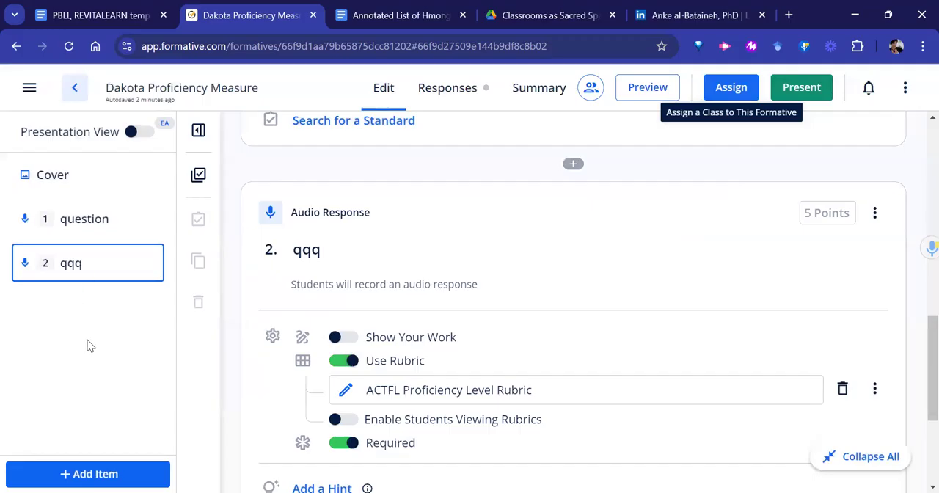
mouse_move(33, 97)
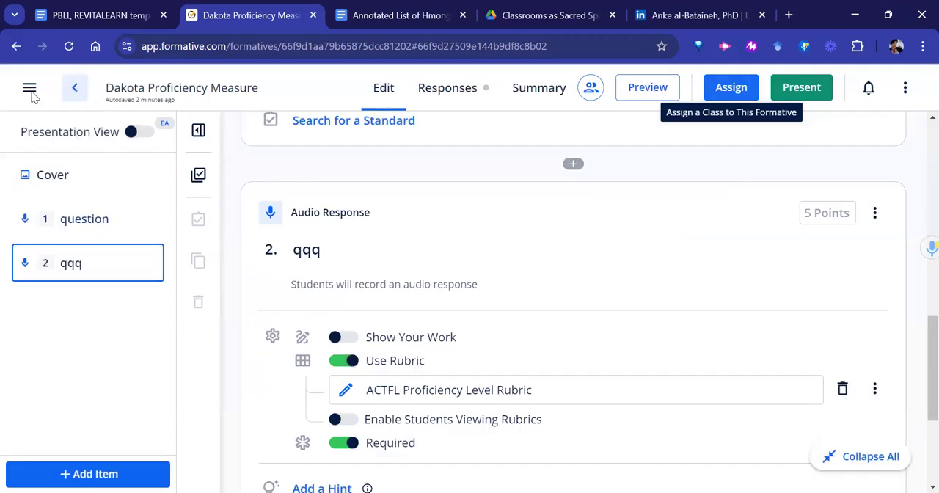
Leave the editor and navigate to the copied formative share link.
click(30, 88)
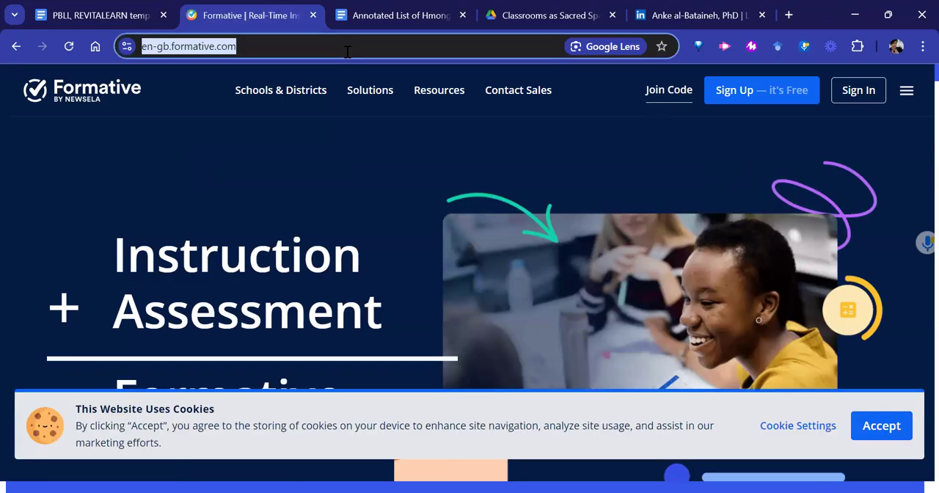
text(https://app.formative.com/formatives/66f9d1aa79b65875dcc81202)
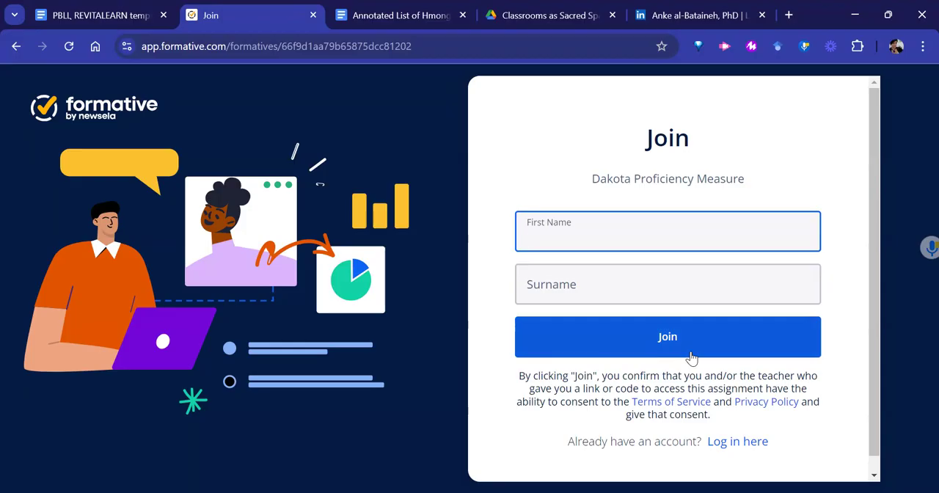
Join the assessment as guest student 'Student Example'.
click(667, 232)
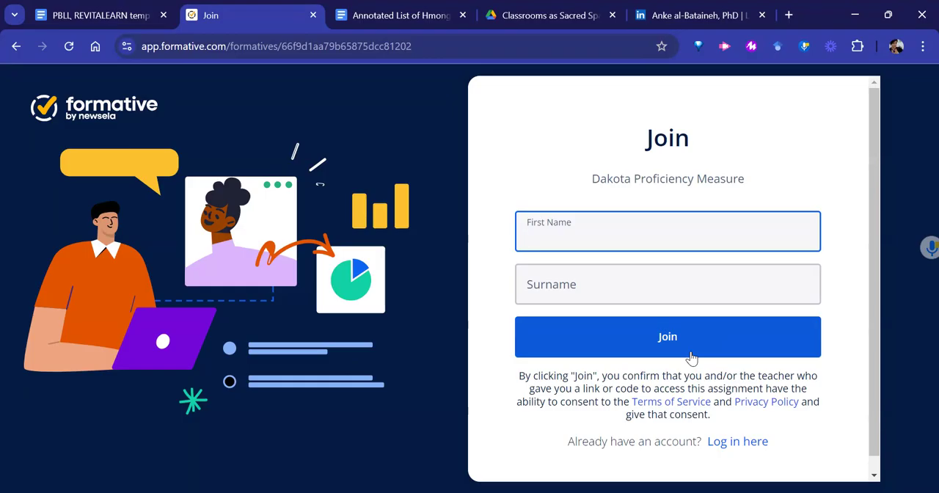
click(668, 232)
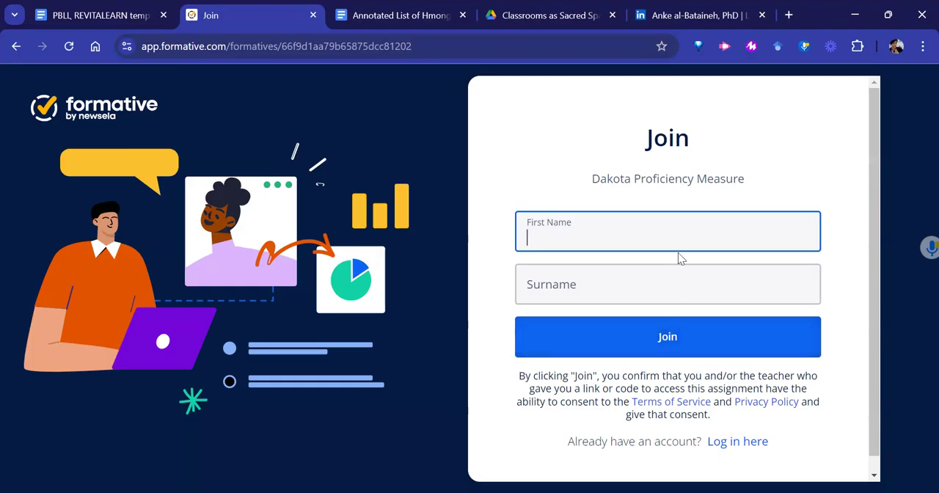
text(Stude)
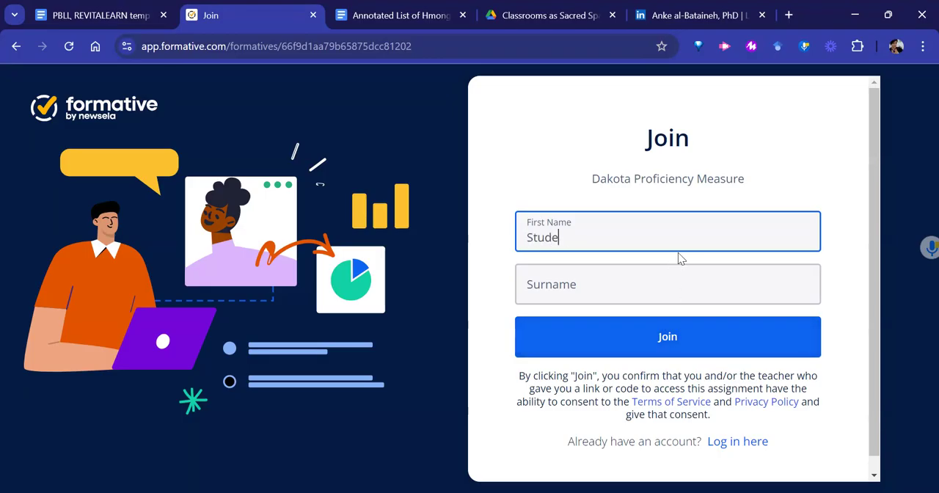
text(Exam)
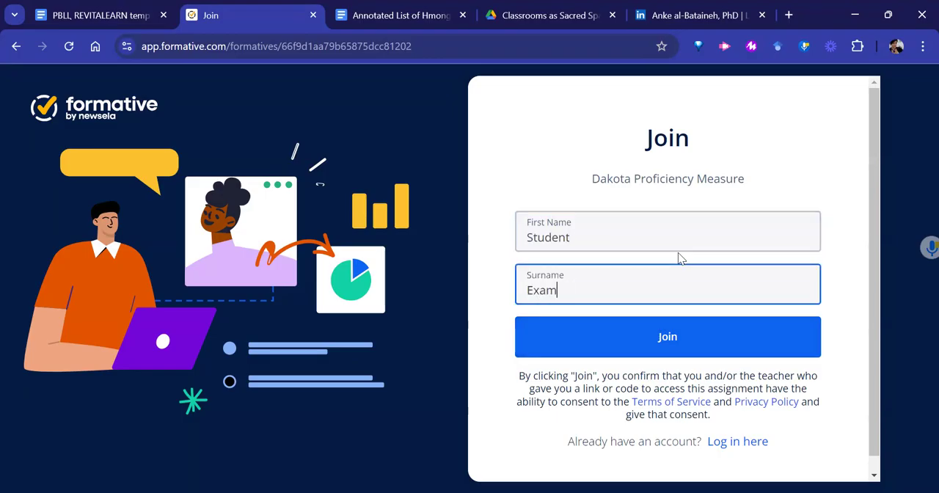
text(ple)
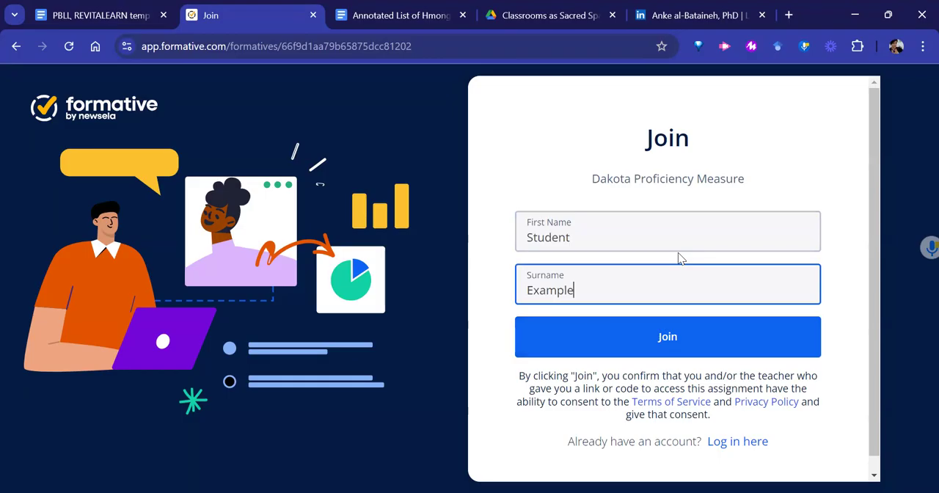
mouse_move(704, 304)
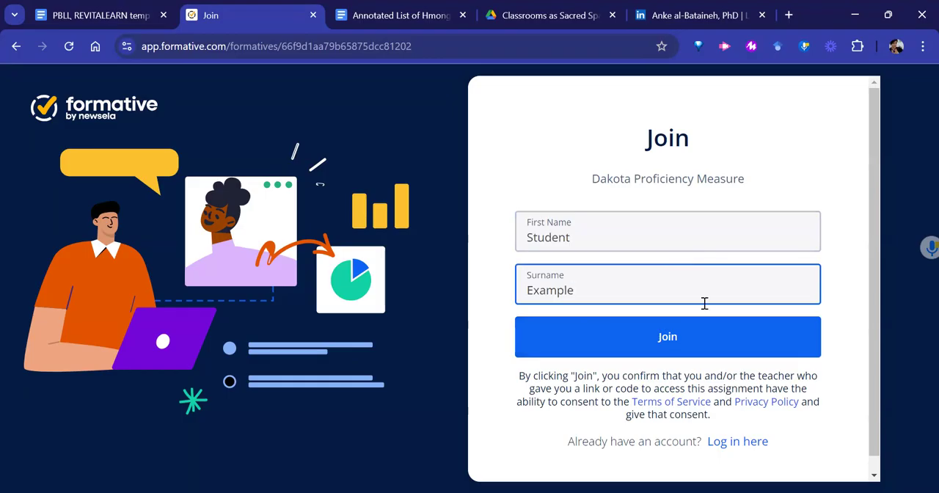
mouse_move(681, 354)
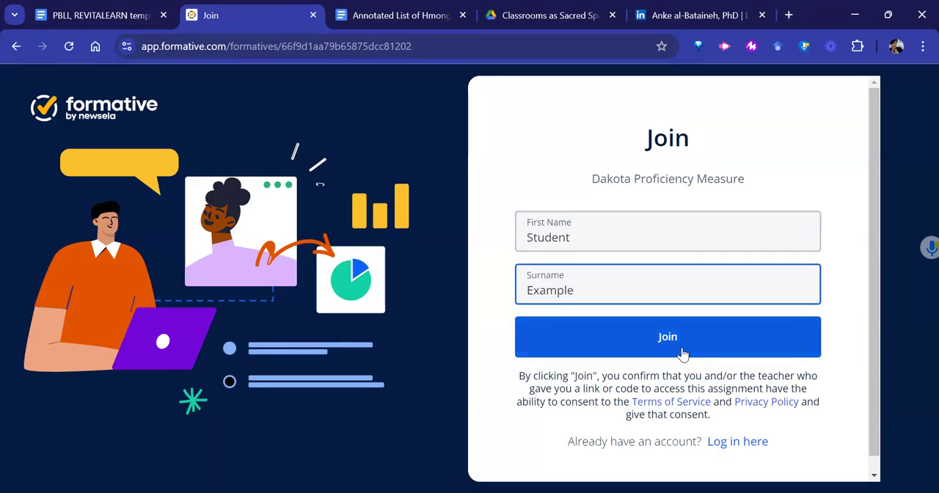
mouse_move(645, 336)
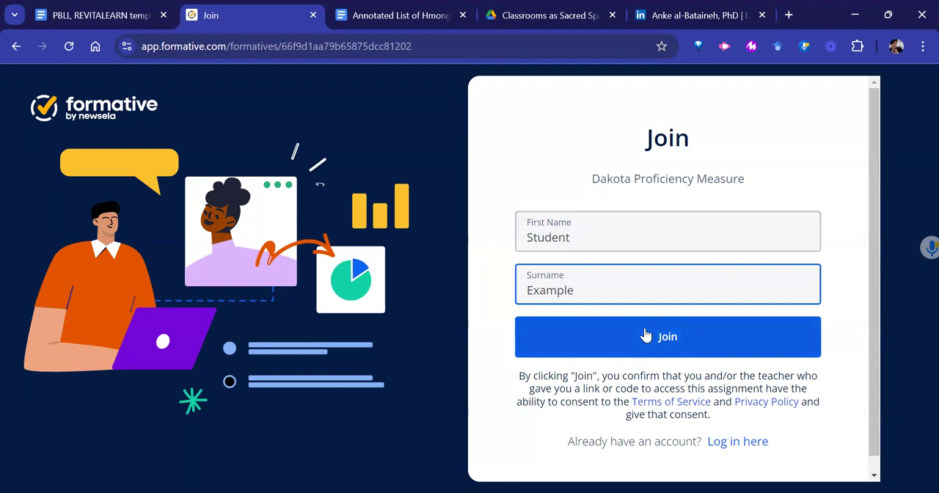
click(666, 336)
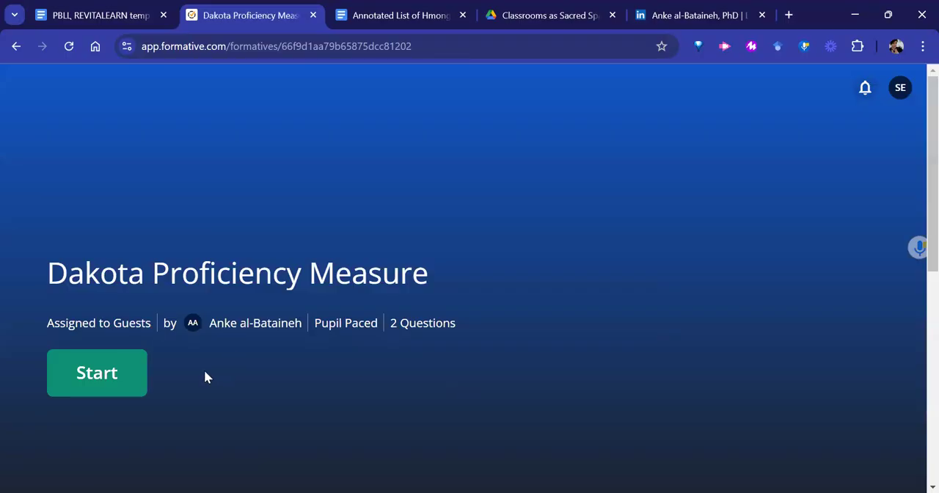
mouse_move(281, 254)
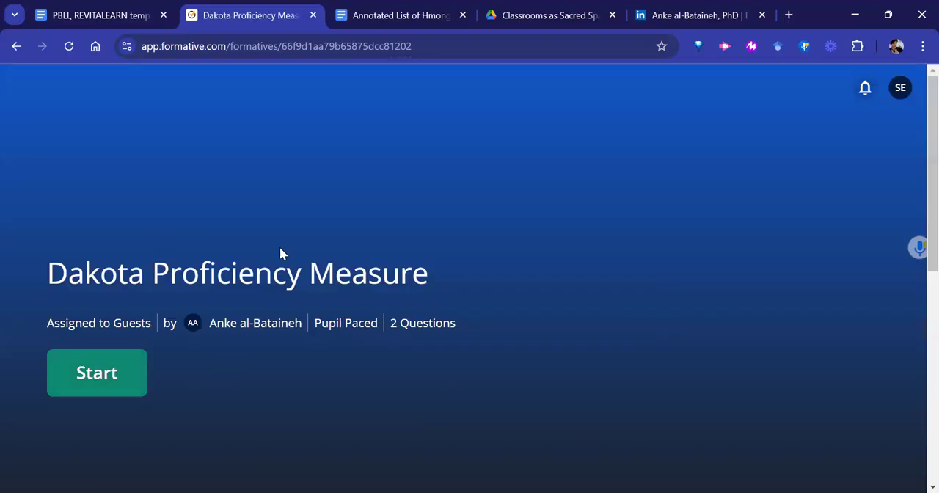
mouse_move(97, 373)
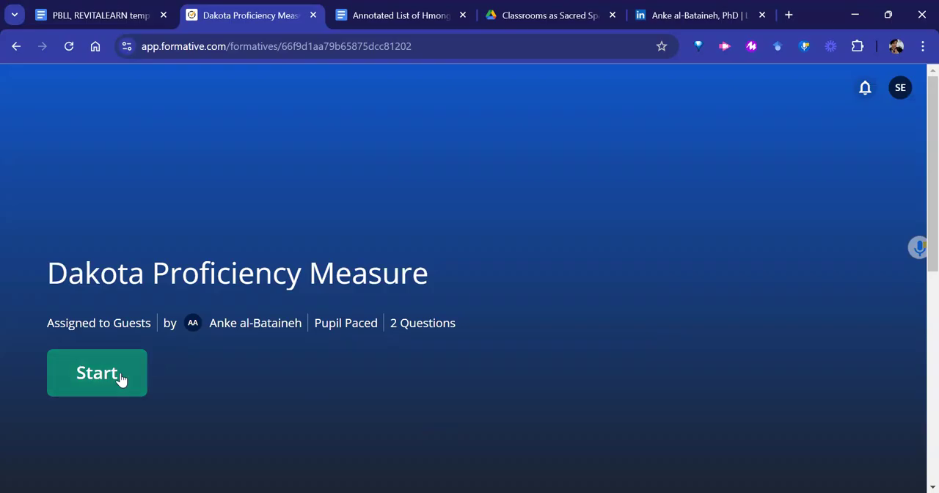
Start the Dakota Proficiency Measure and record a short audio answer to question 1.
click(97, 373)
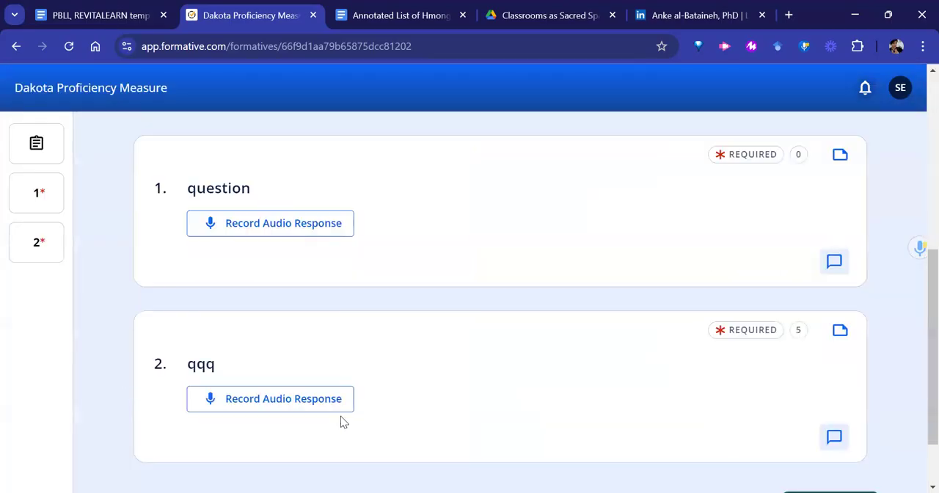
click(270, 223)
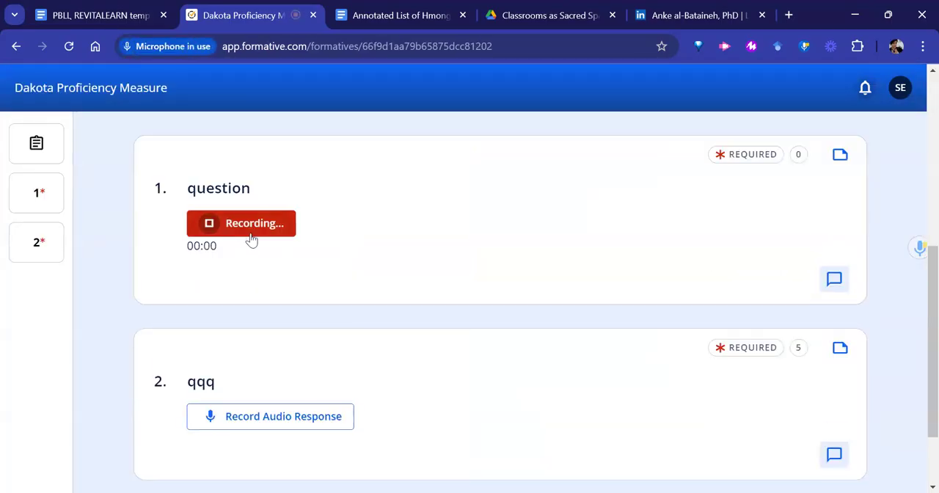
click(240, 223)
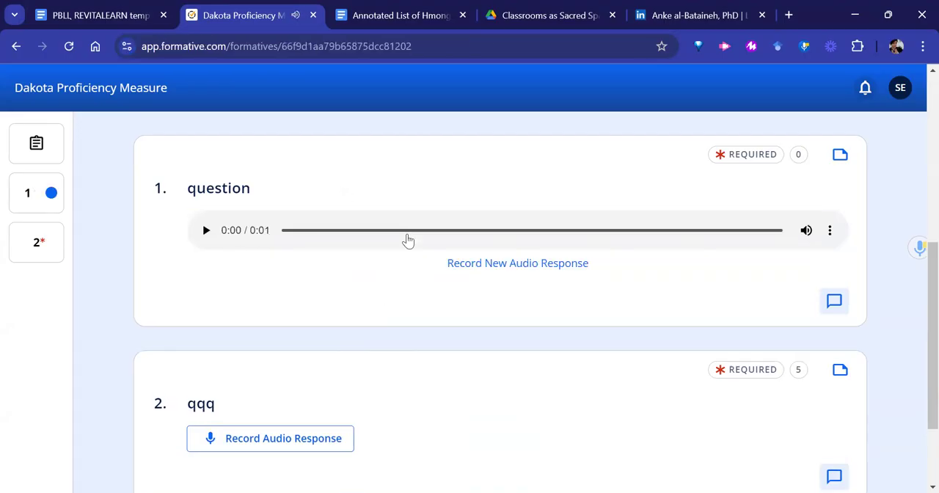
Record a short audio answer to question 2 and request submission.
scroll(down, 3)
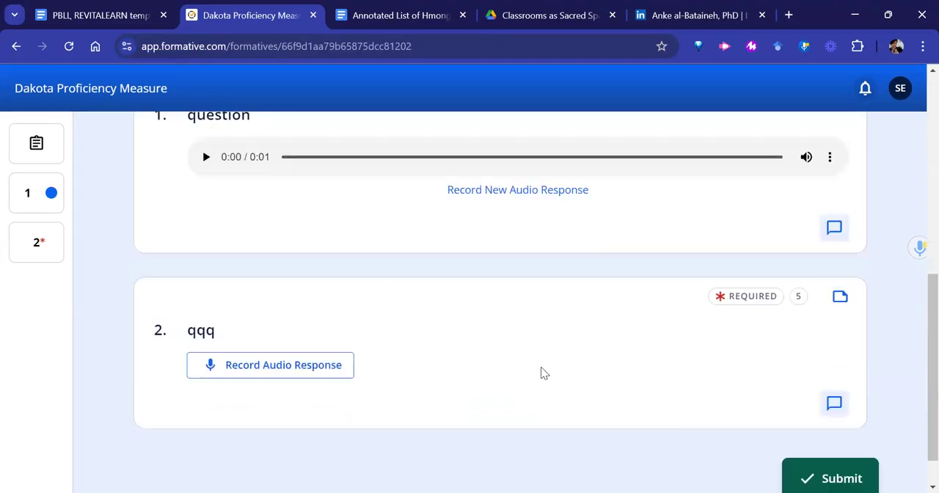
mouse_move(729, 360)
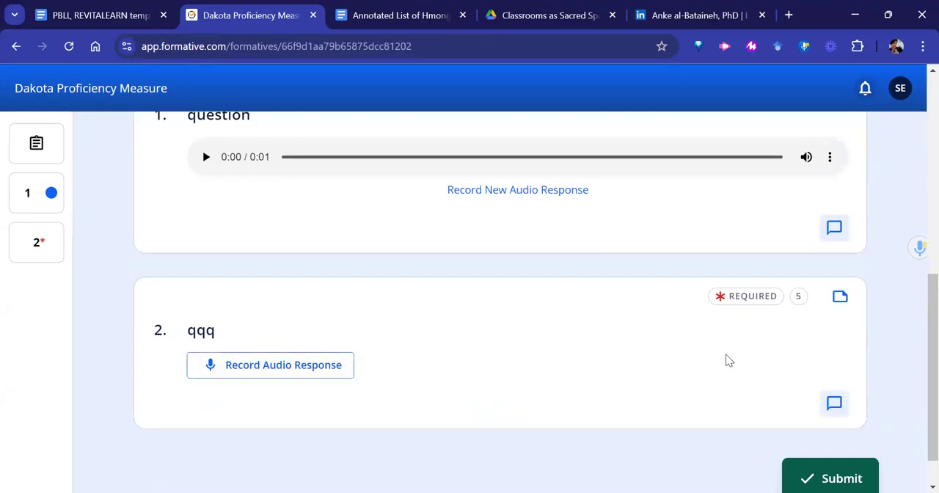
mouse_move(299, 384)
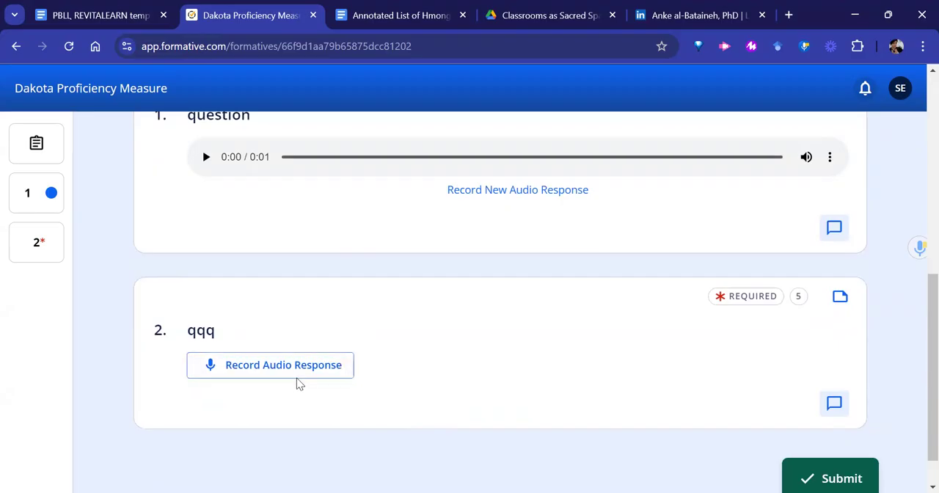
mouse_move(327, 390)
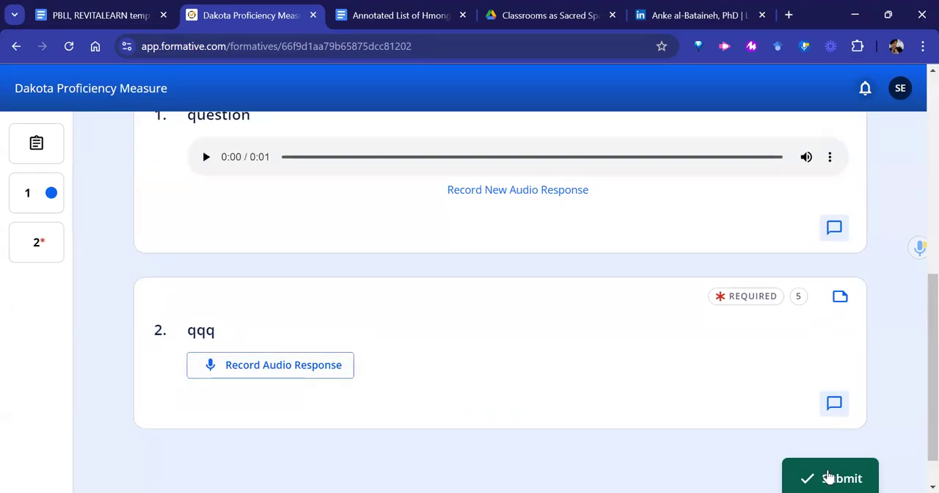
mouse_move(270, 364)
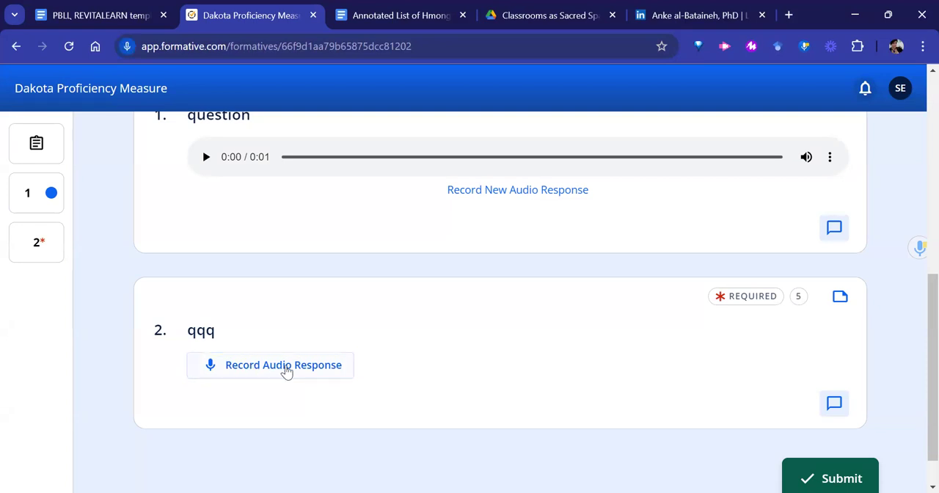
click(270, 364)
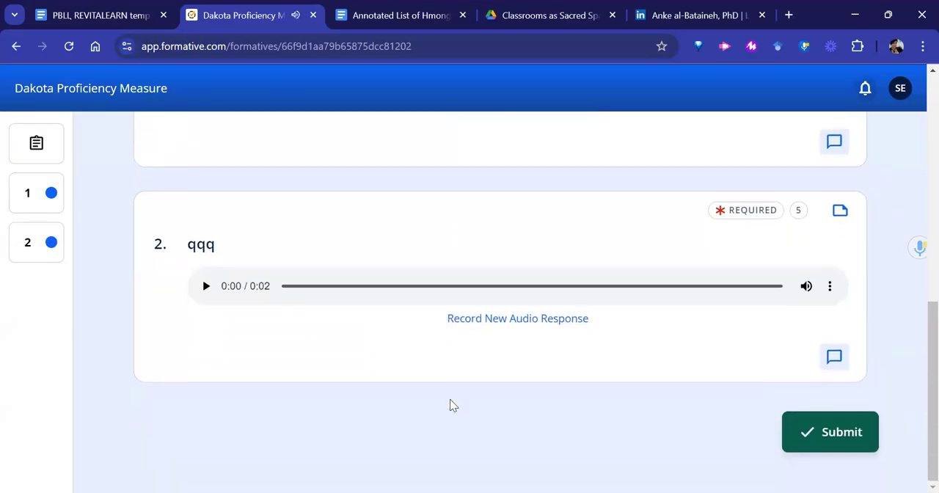
click(830, 432)
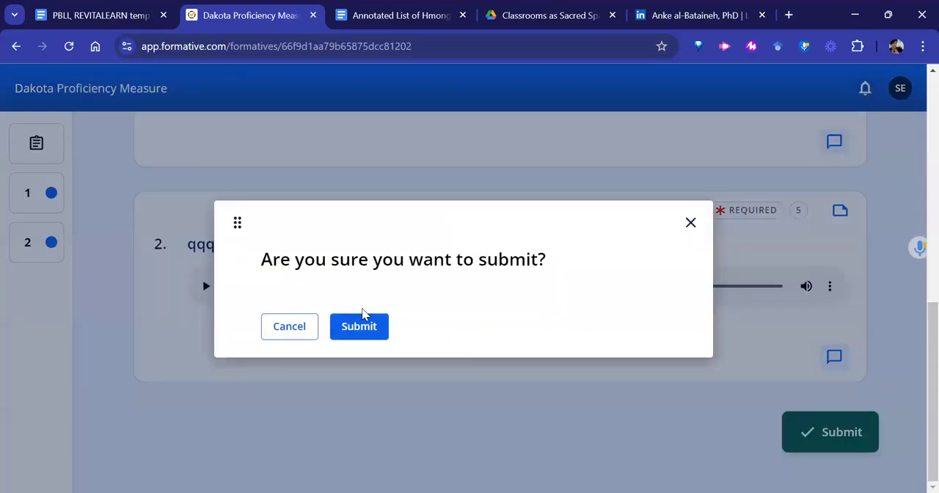
Confirm submission, showing the 0% summary, then reveal the Login/Signup options.
click(358, 325)
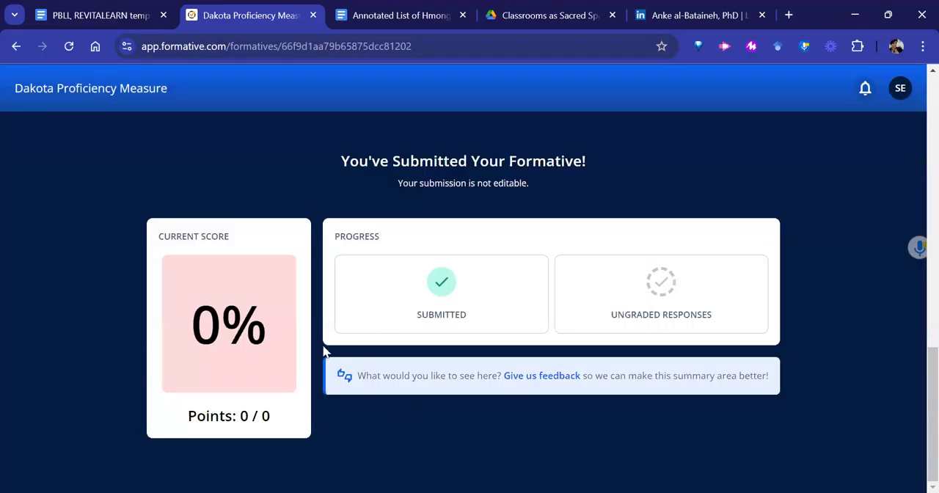
mouse_move(258, 440)
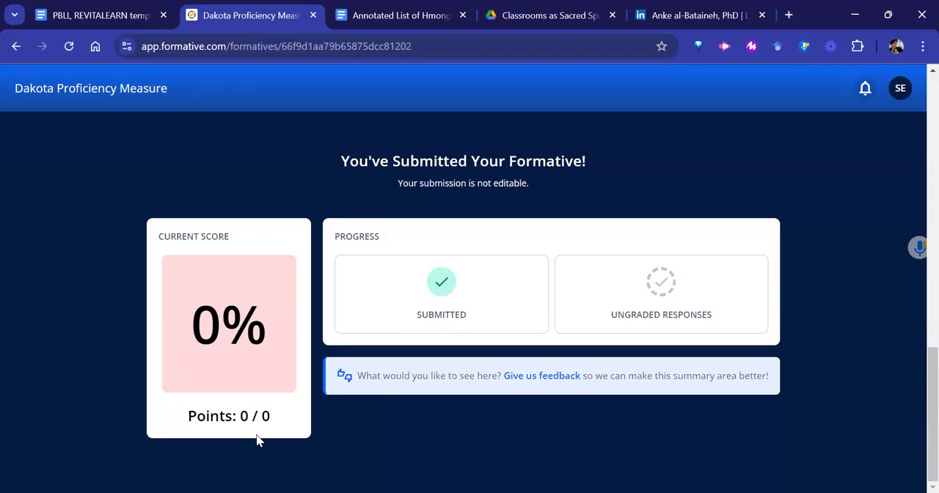
mouse_move(482, 349)
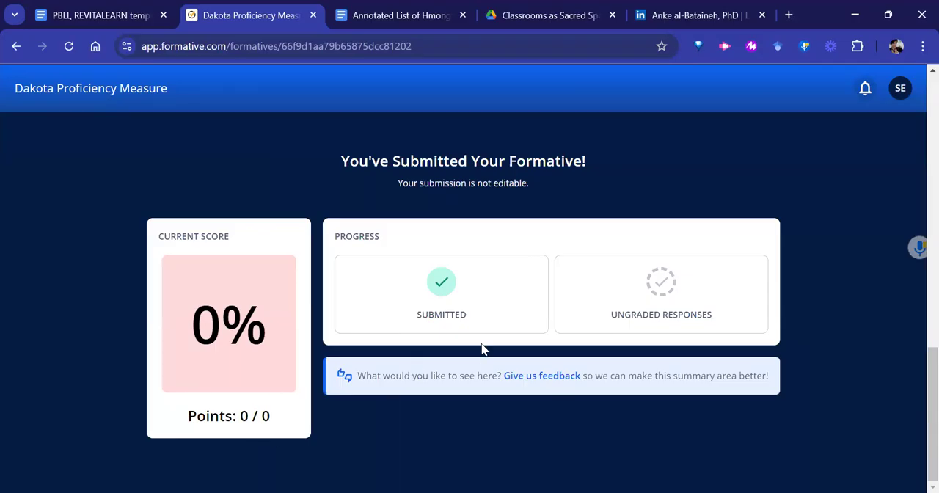
mouse_move(450, 311)
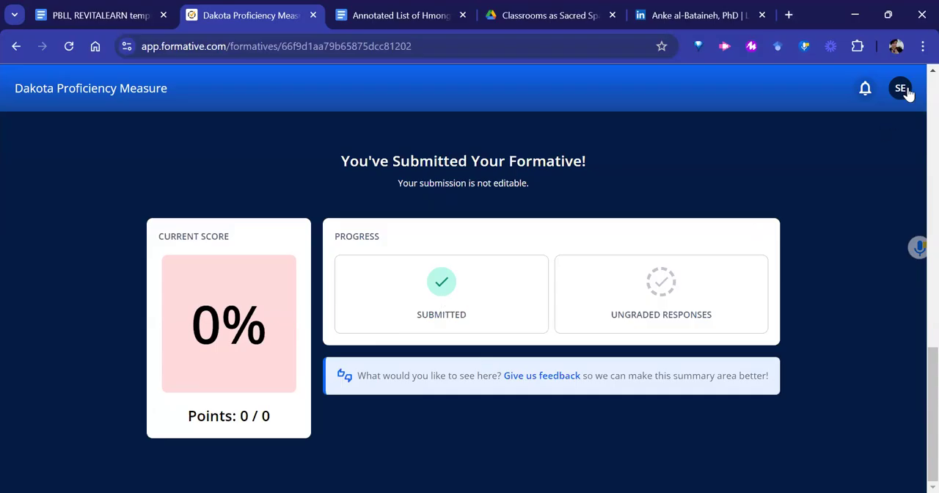
click(901, 88)
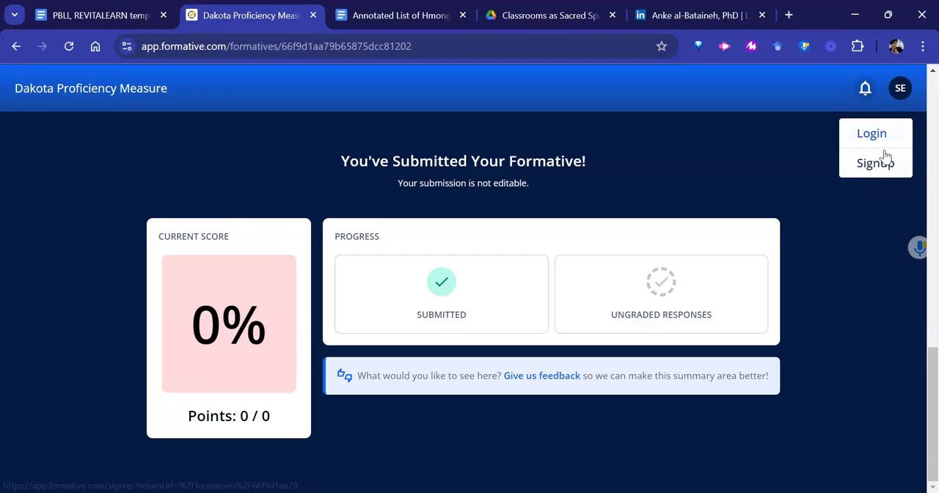
mouse_move(851, 220)
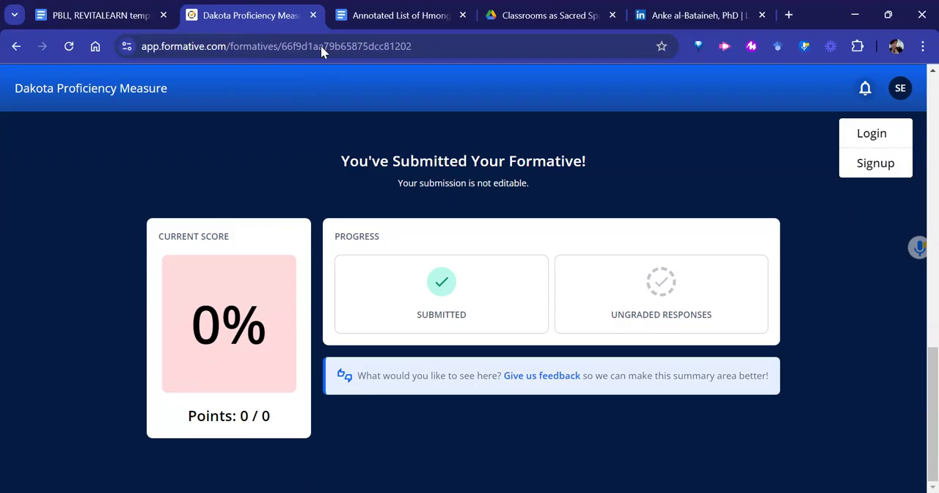
mouse_move(248, 279)
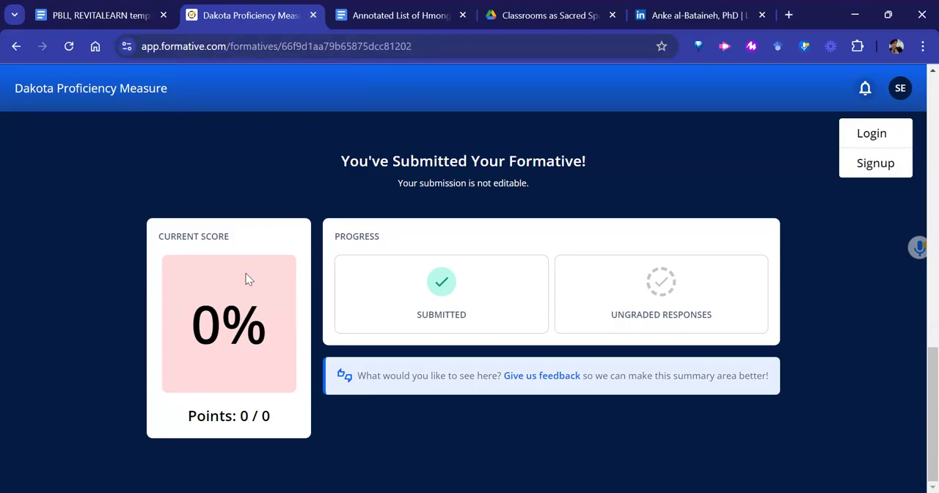
mouse_move(546, 214)
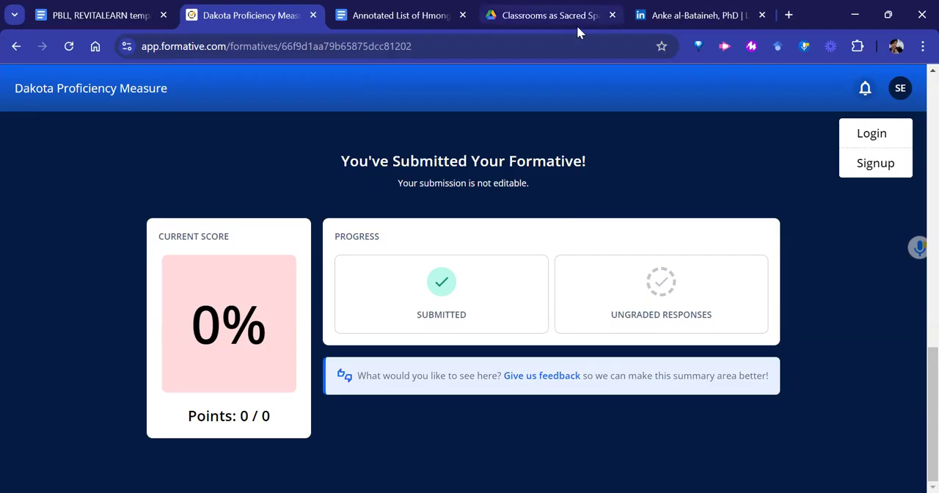
mouse_move(578, 32)
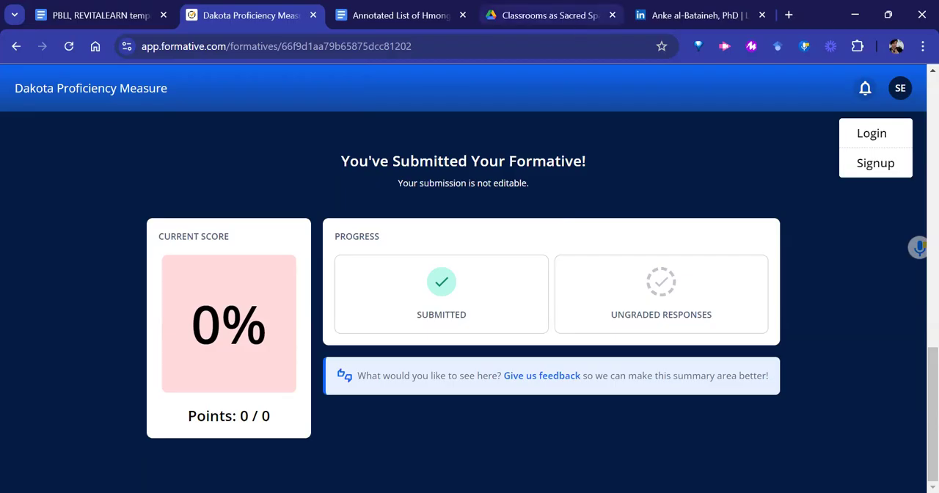